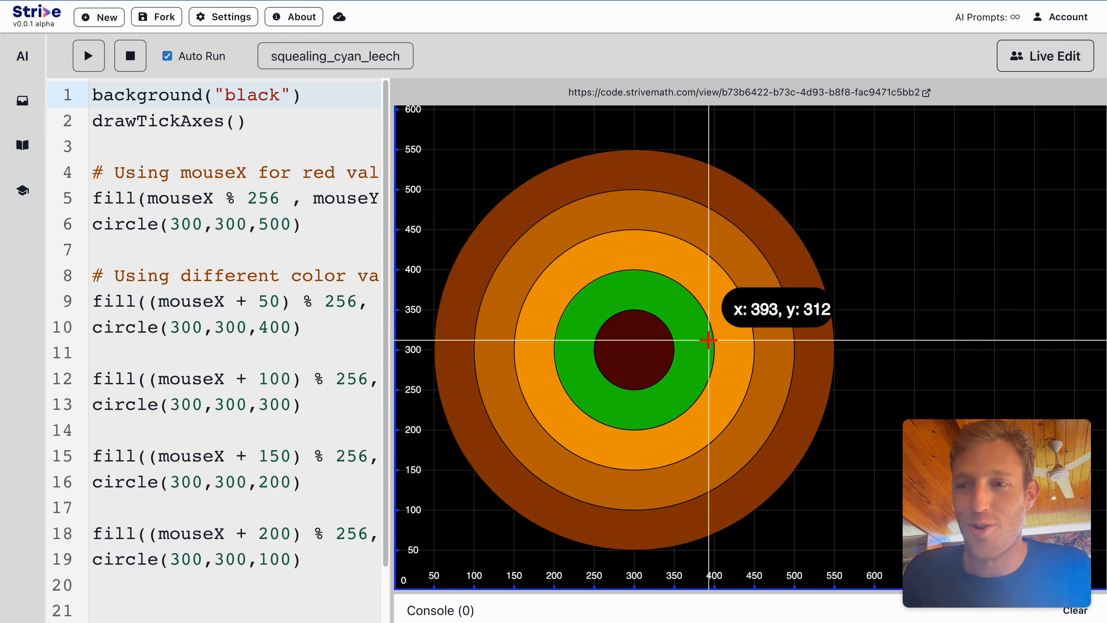
mouse_move(708, 342)
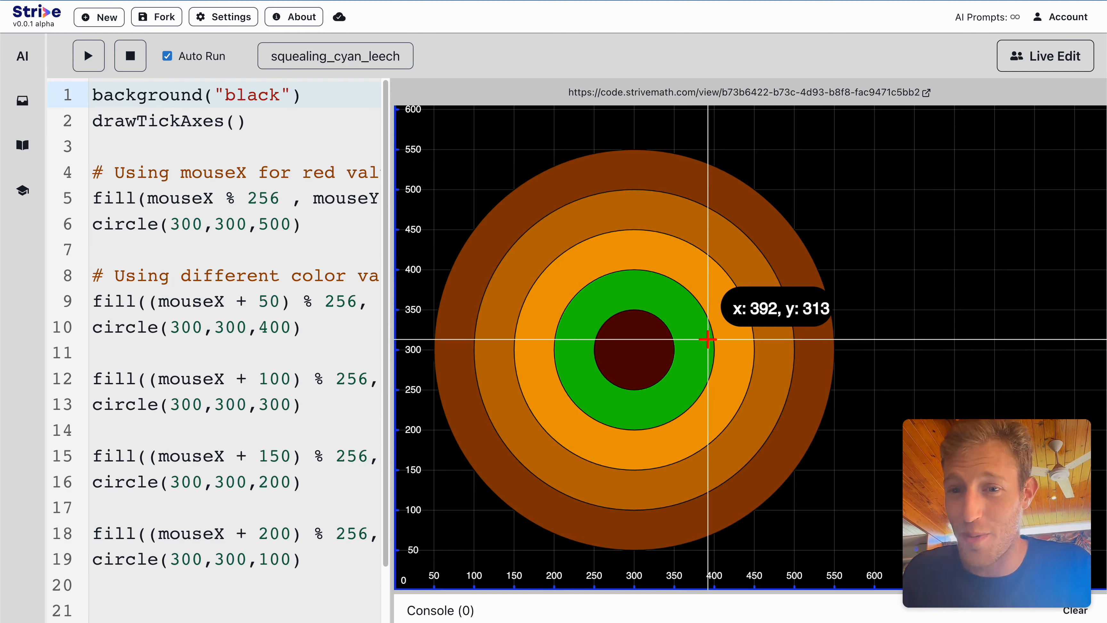
mouse_move(794, 372)
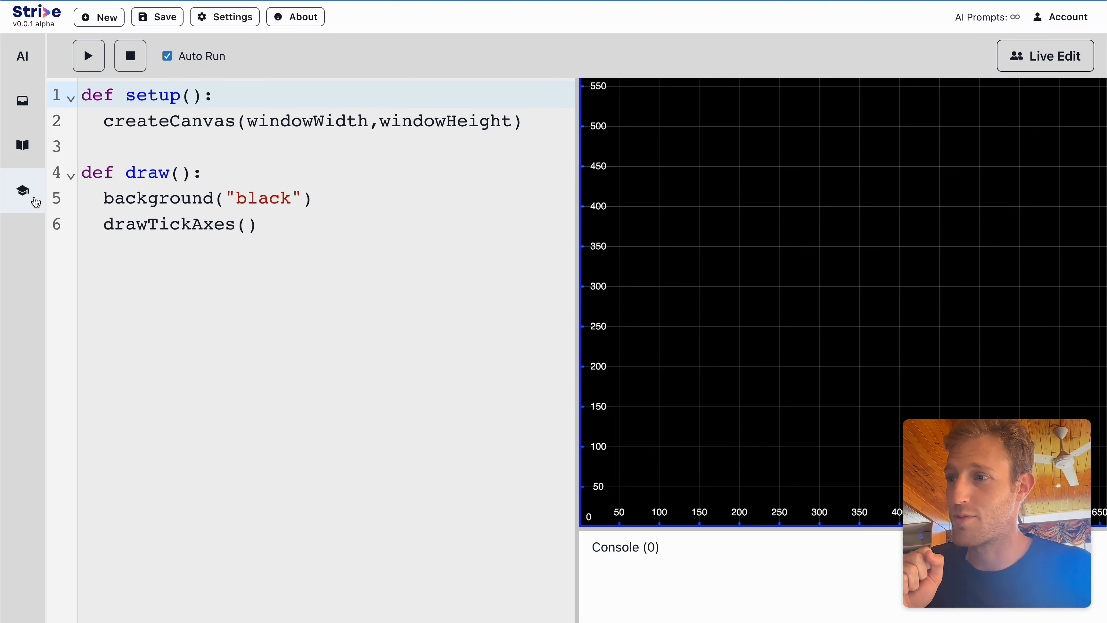
- Browse the guided projects gallery, then clear all starter code from the editor
left_click(22, 189)
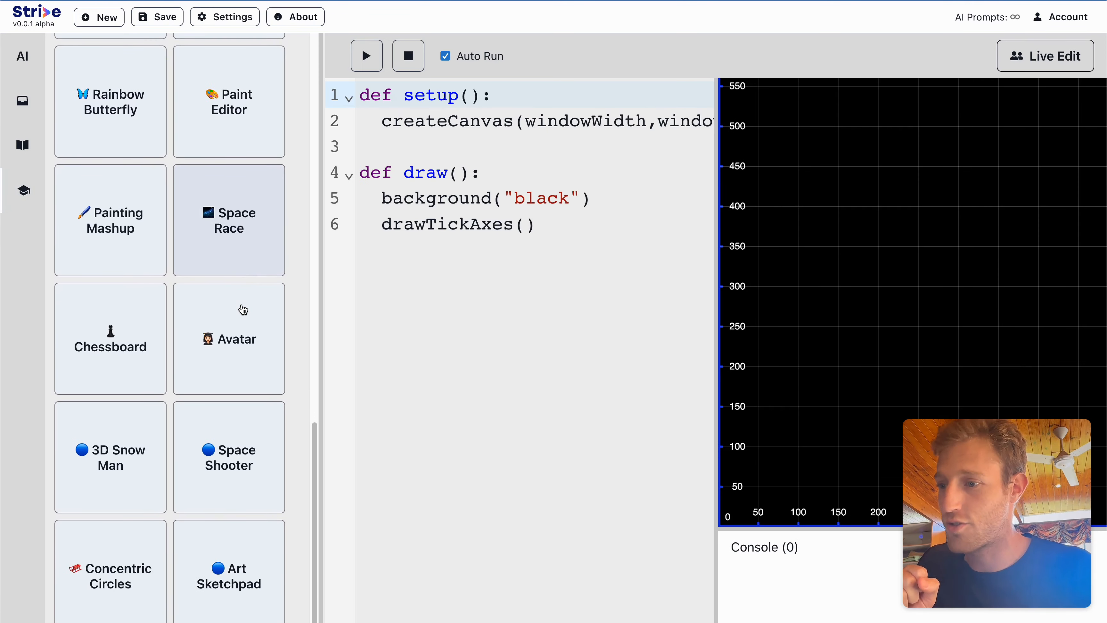
left_click(110, 568)
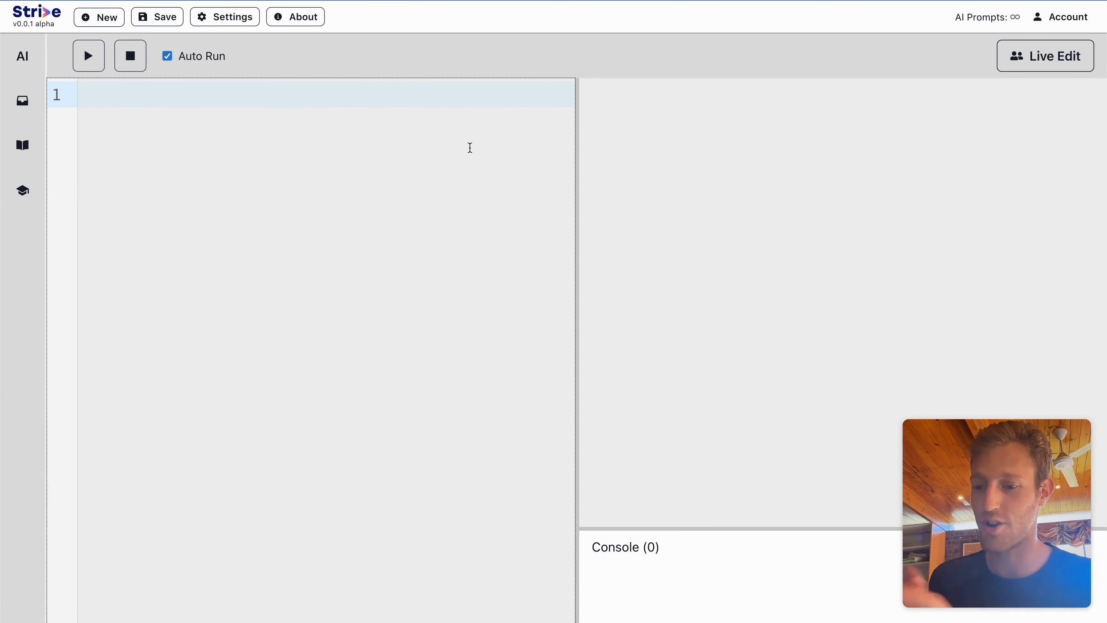
- Write background("black") as the sketch's only line
type("backgro")
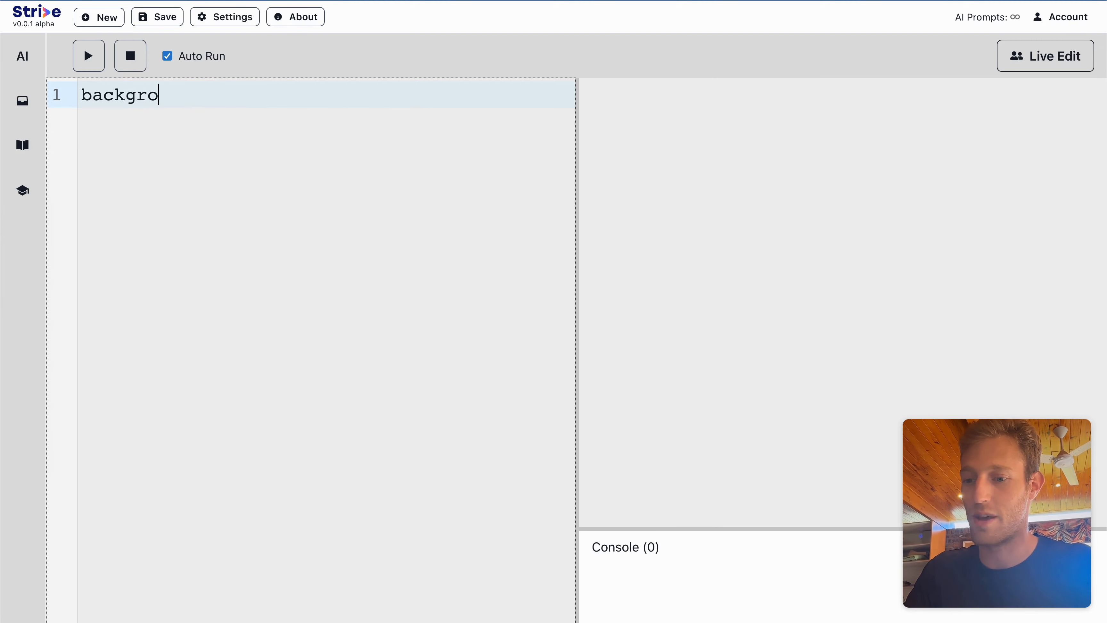
type("und(\"\")")
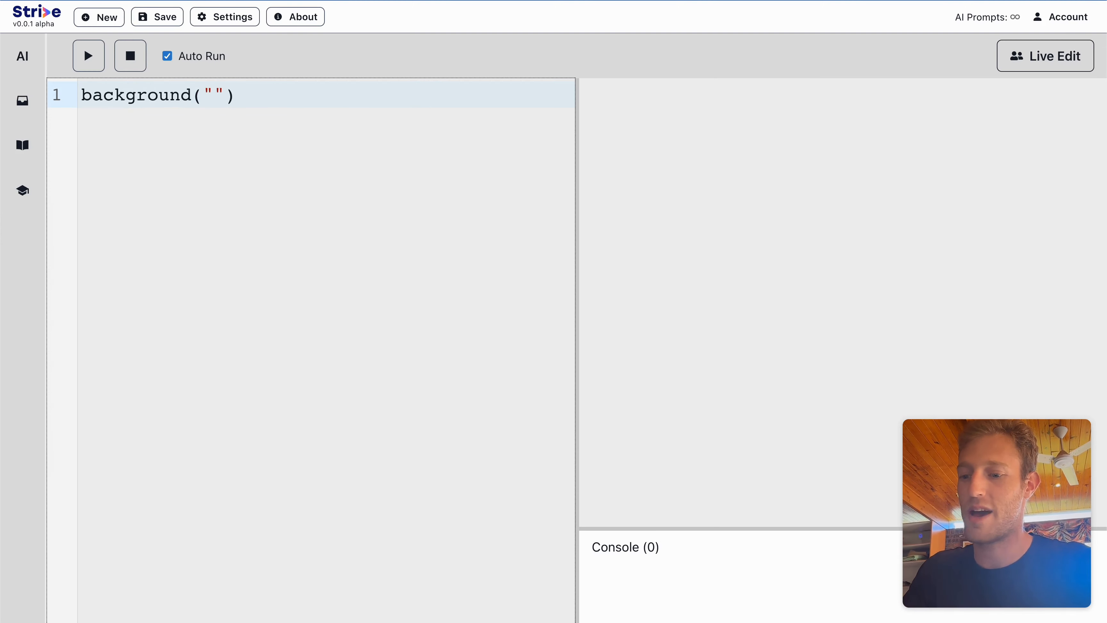
type("black")
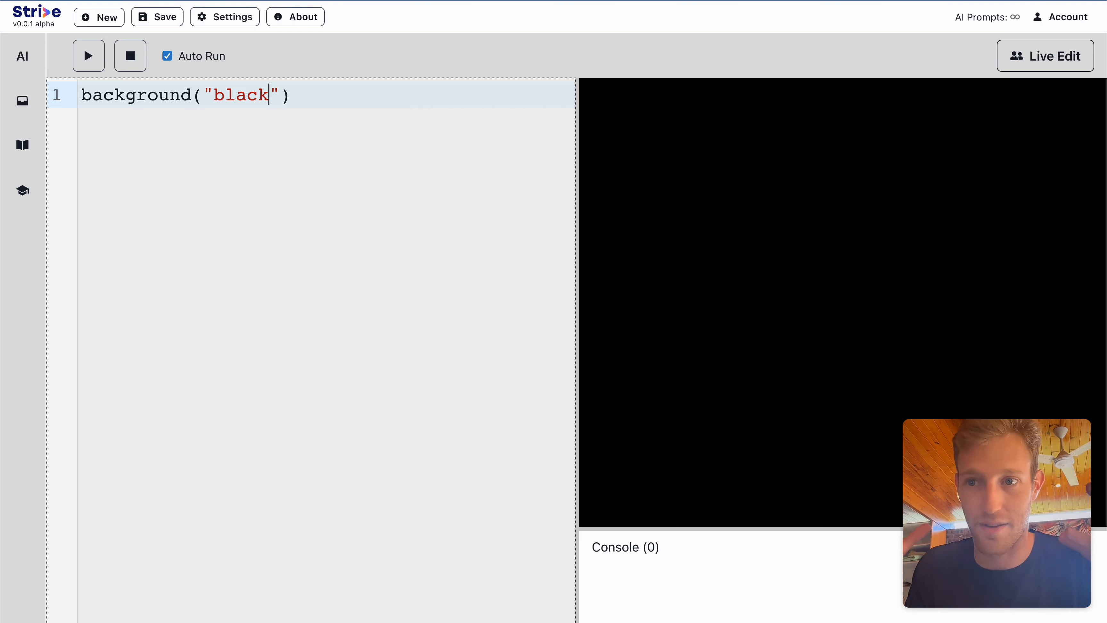
- Swap the colour to red, then yellow, then strip its quotes to trigger a 'yellow is not defined' error
double_click(240, 95)
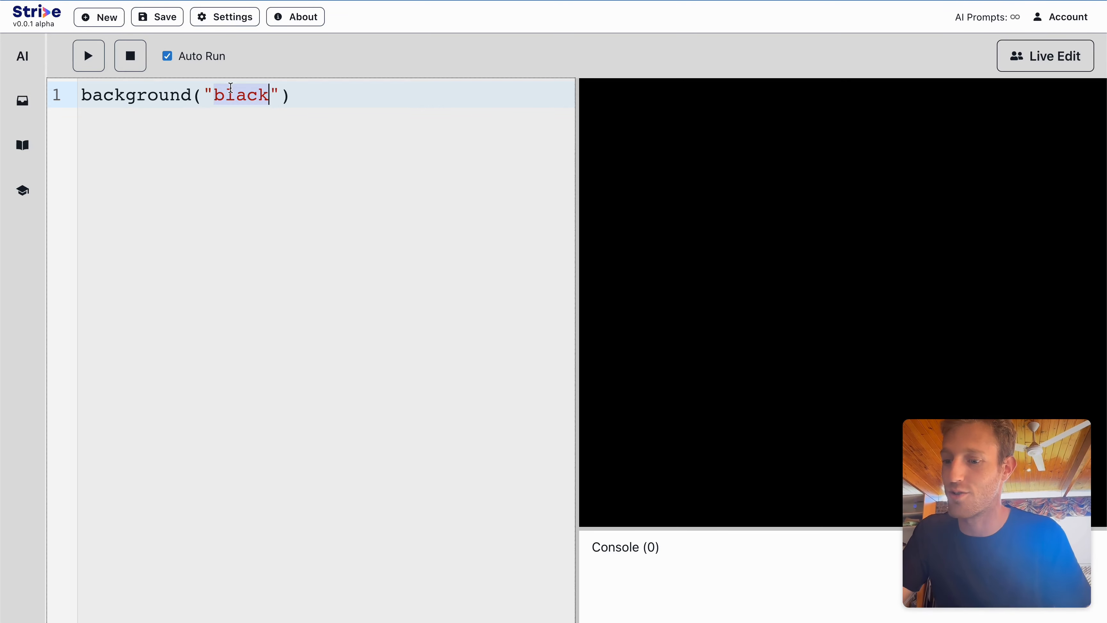
type("red")
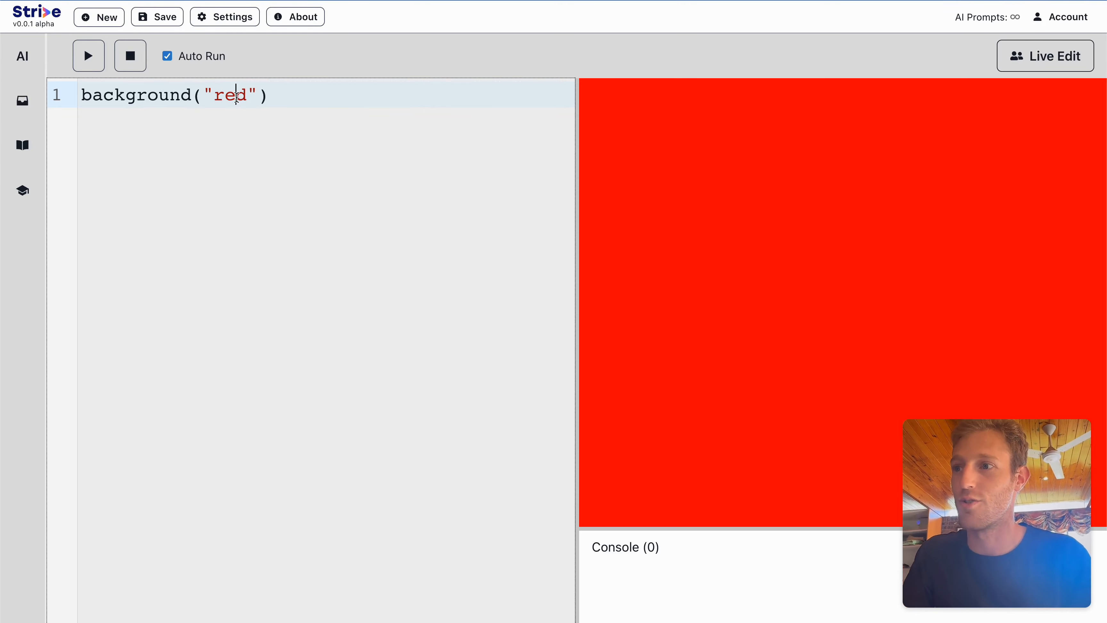
type("yellow")
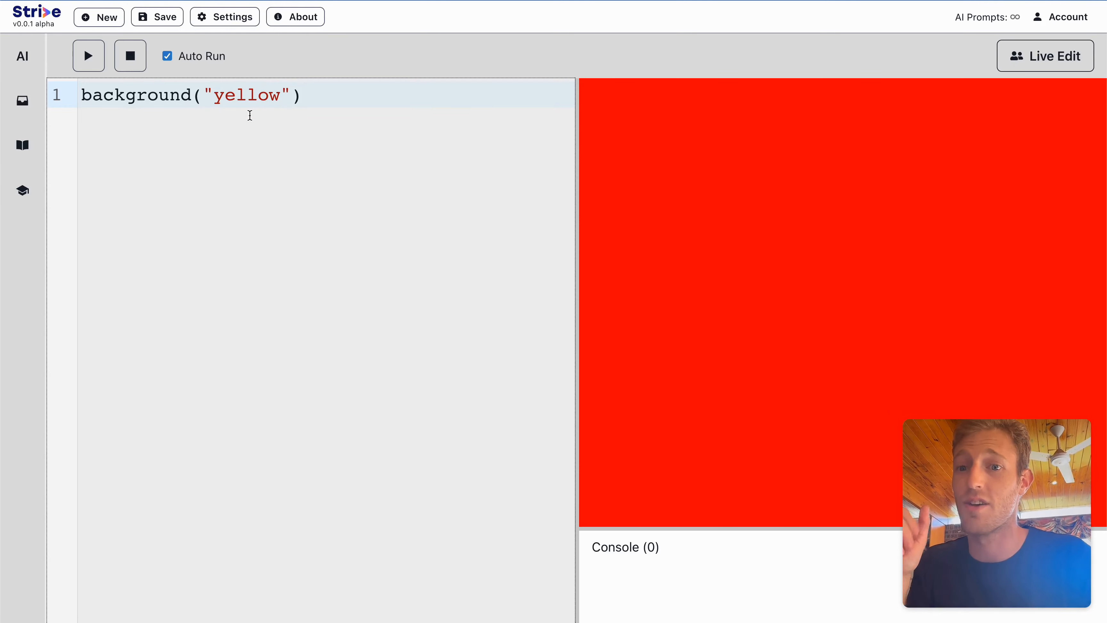
double_click(246, 96)
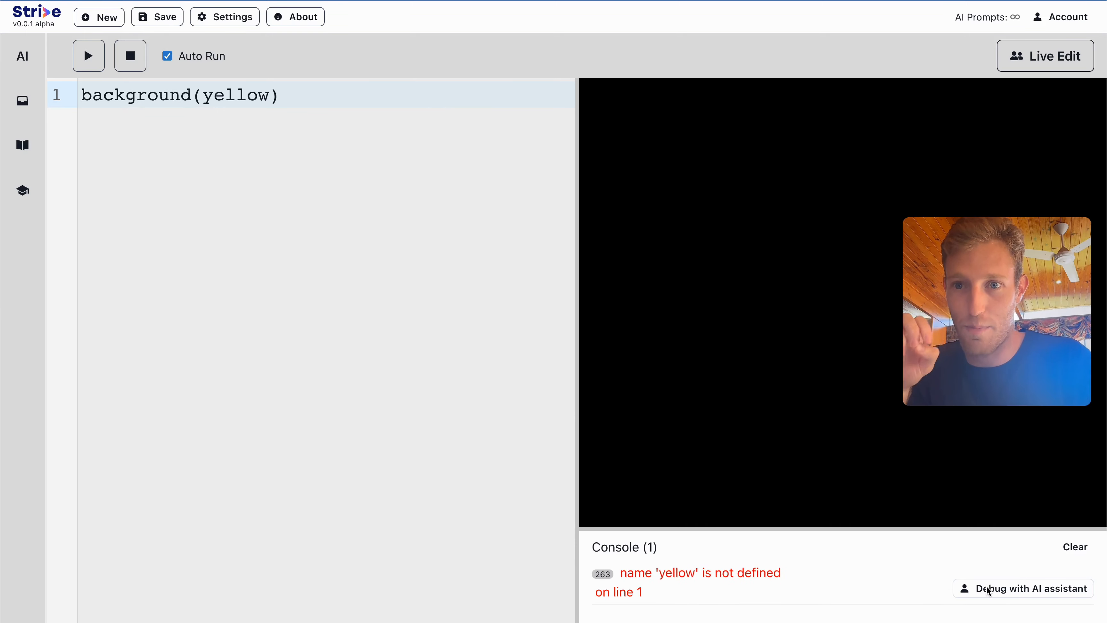
mouse_move(935, 598)
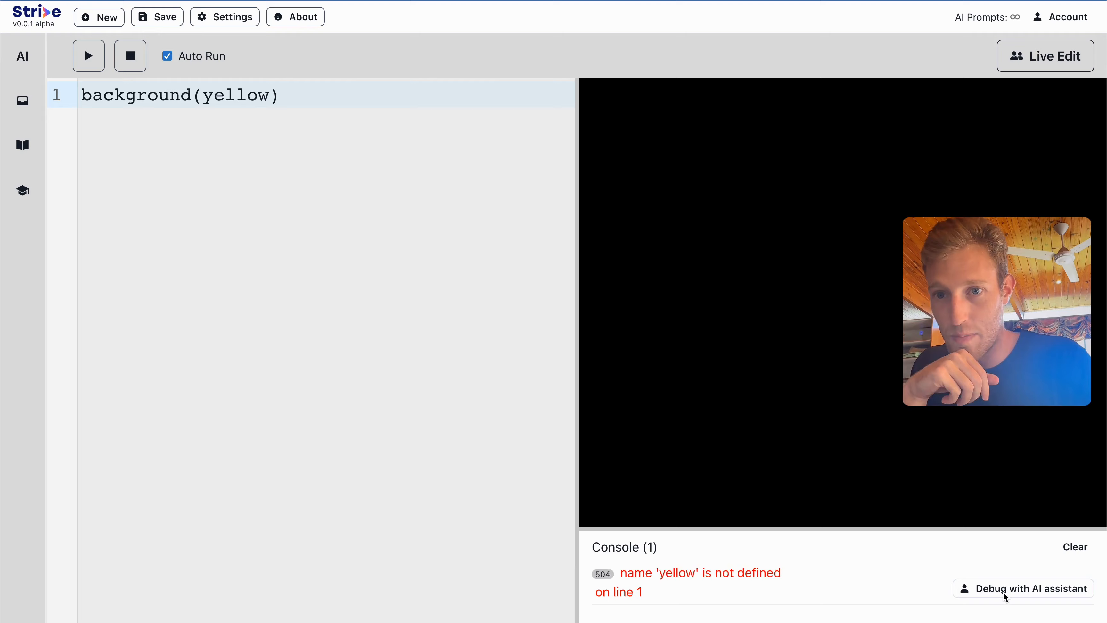
- Have the AI assistant debug the yellow error and apply its background(255, 255, 0) fix
left_click(1023, 588)
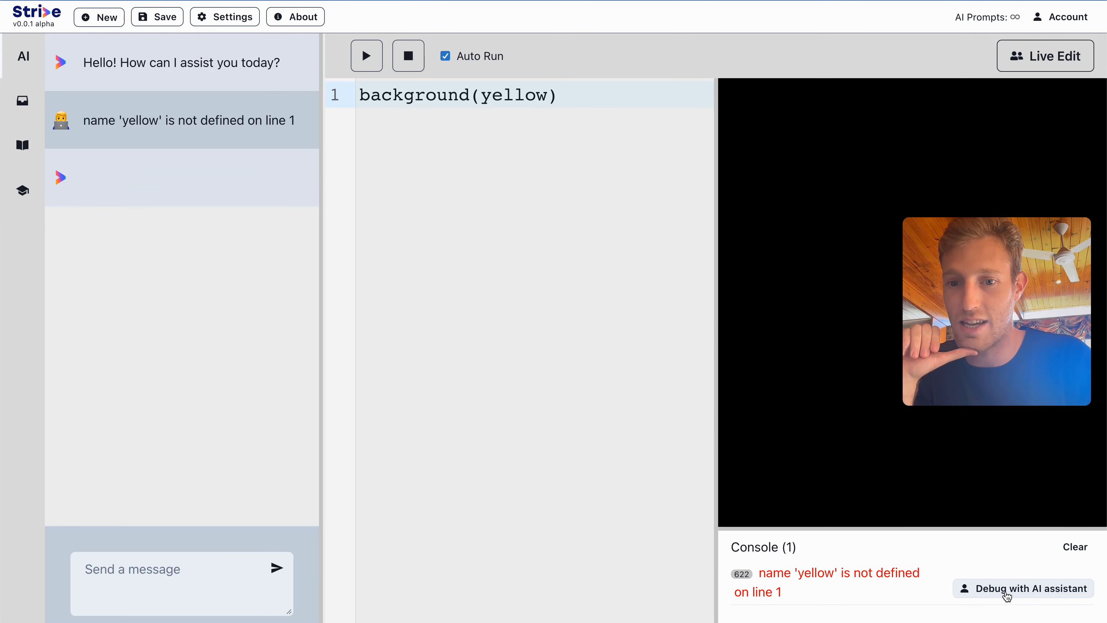
left_click(1028, 588)
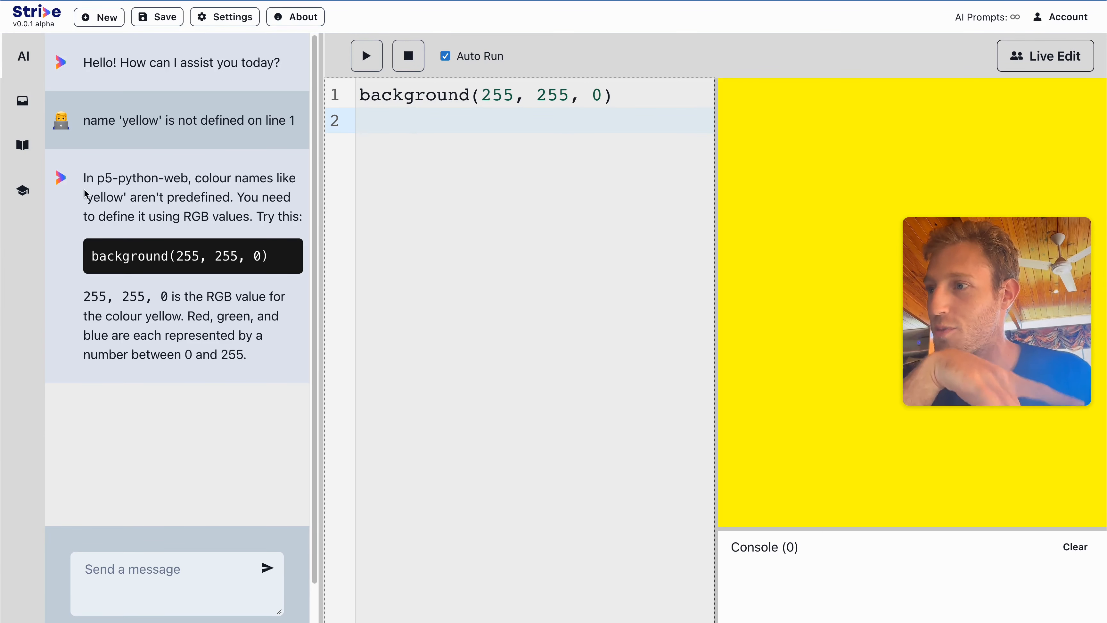
left_click(22, 55)
type("\"")
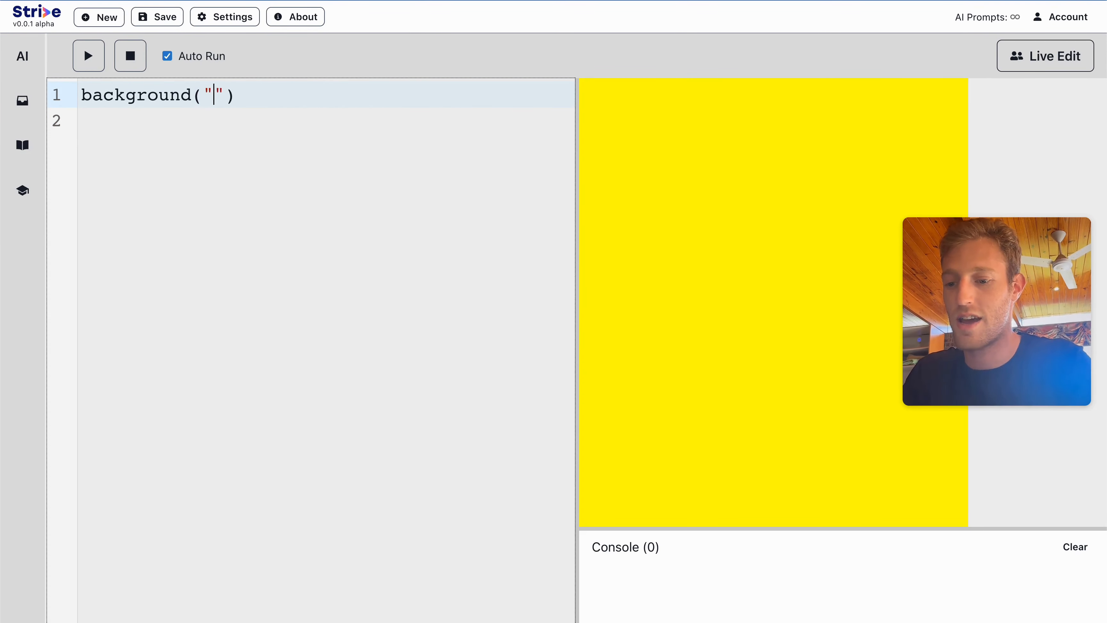
- Set background("black") and add drawTickAxes() and crosshair() lines to show mouse coordinates
type("black")
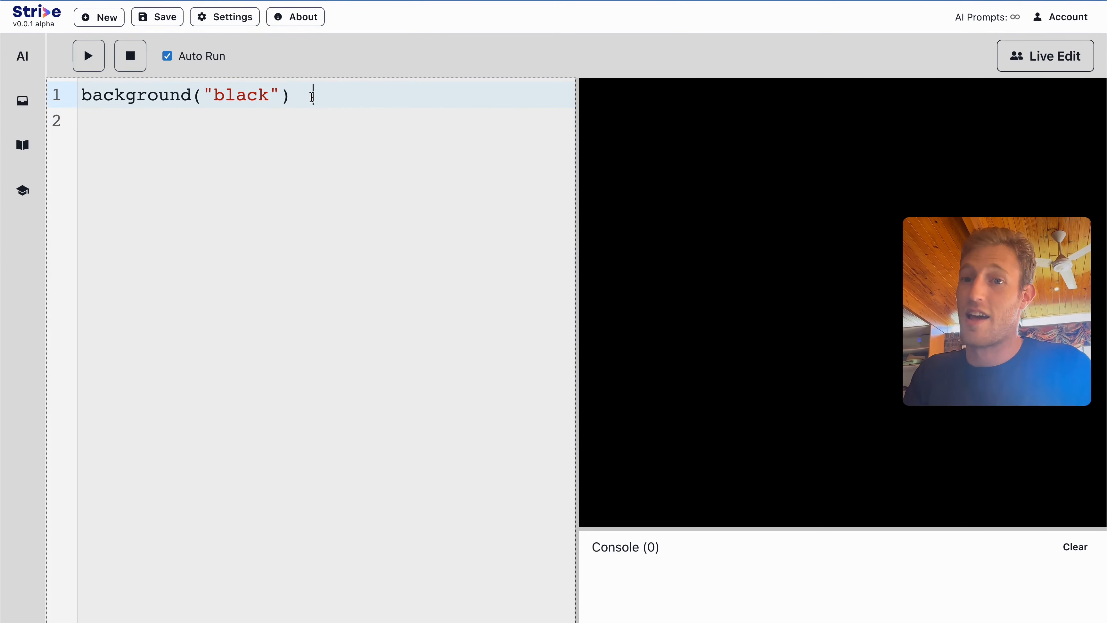
type("drawTickAxes(")
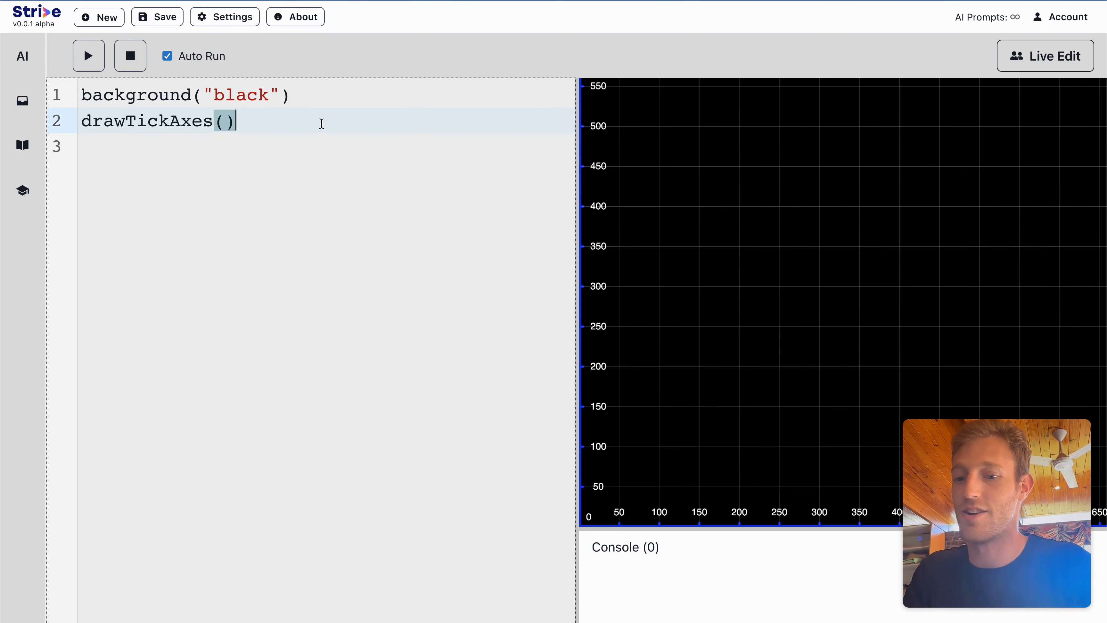
type("crossh")
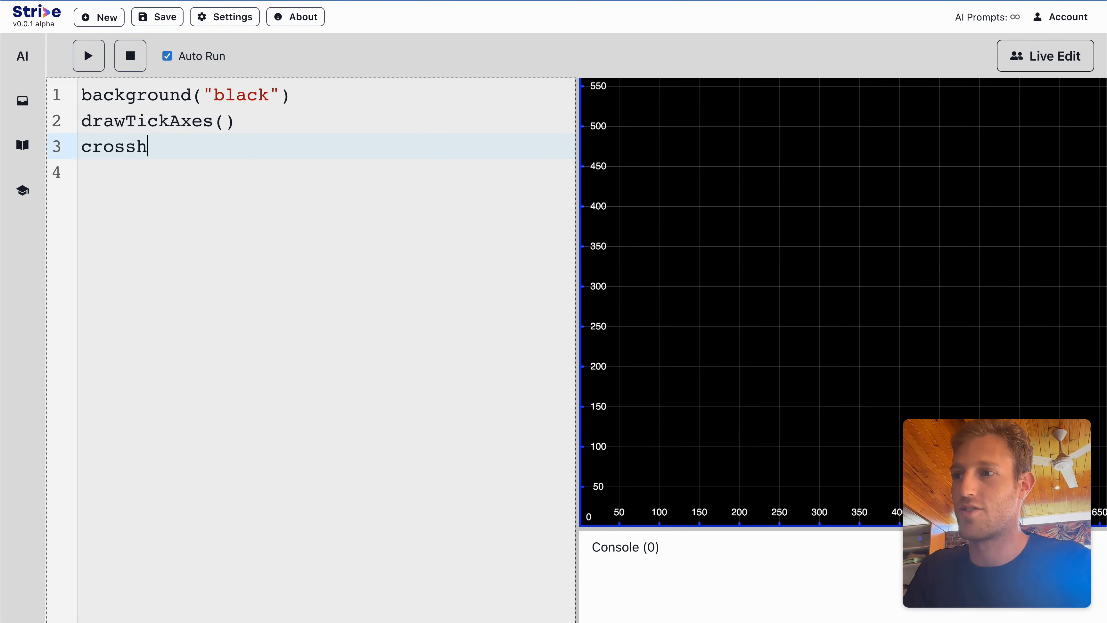
type("air()")
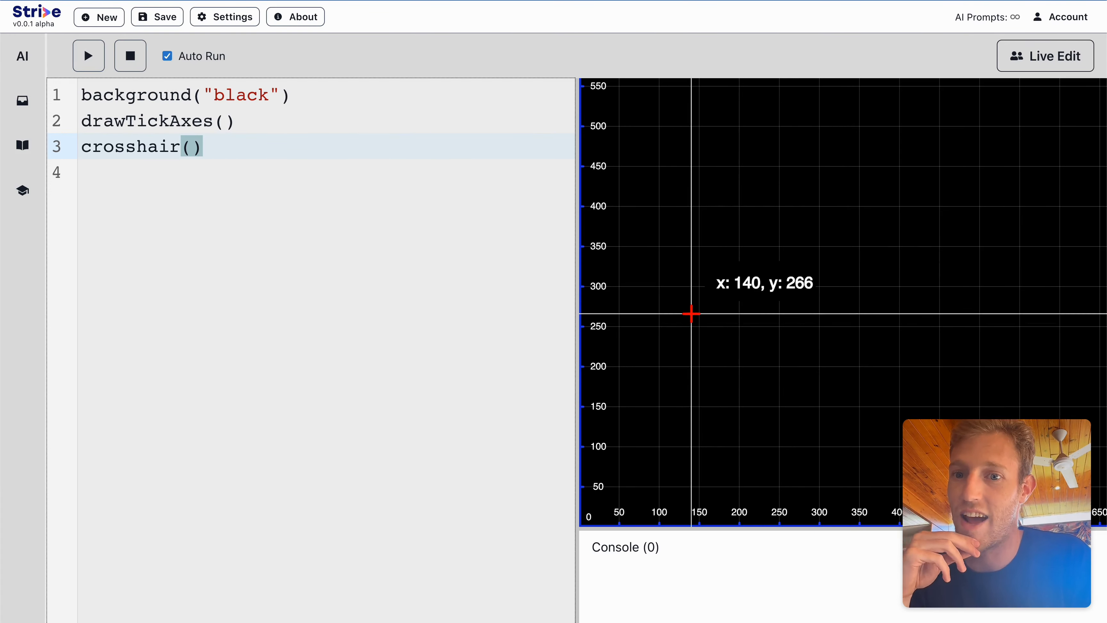
mouse_move(872, 339)
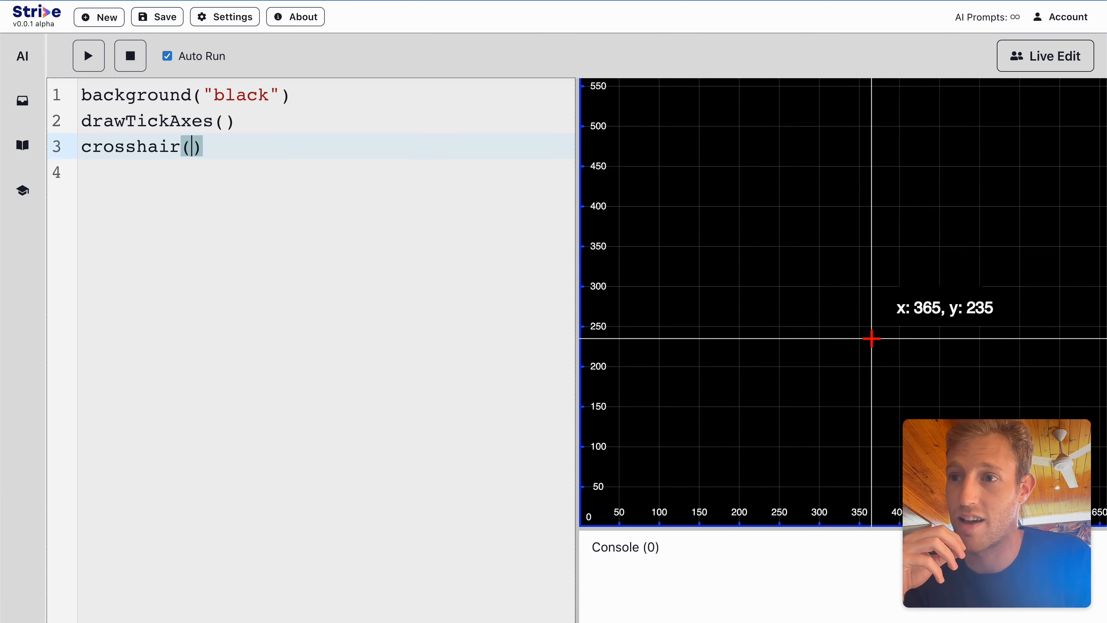
mouse_move(831, 333)
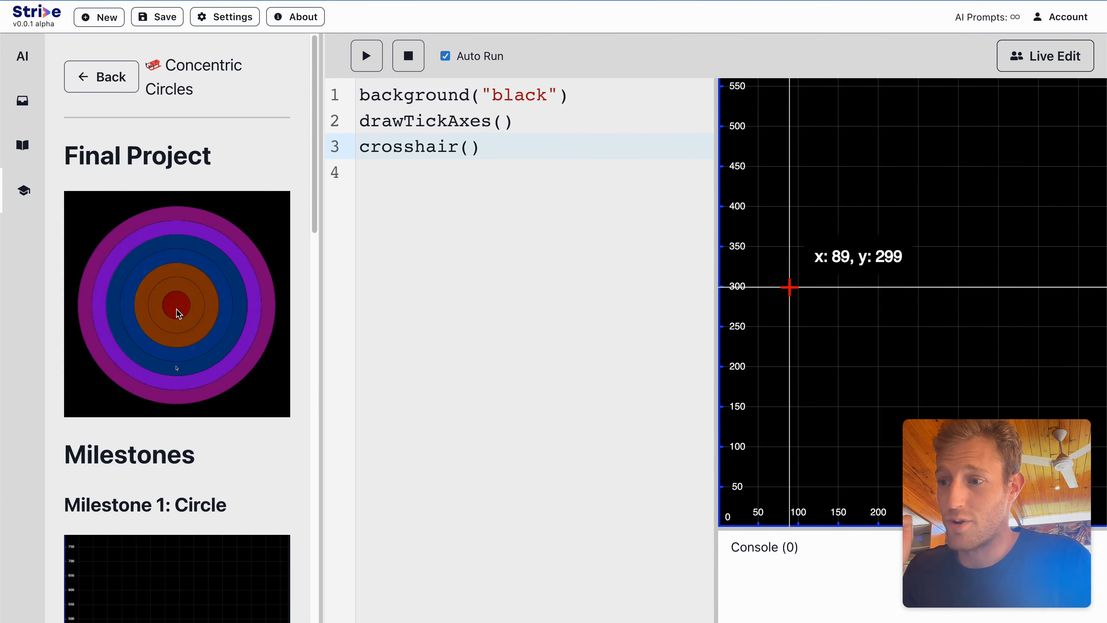
scroll("down", 3)
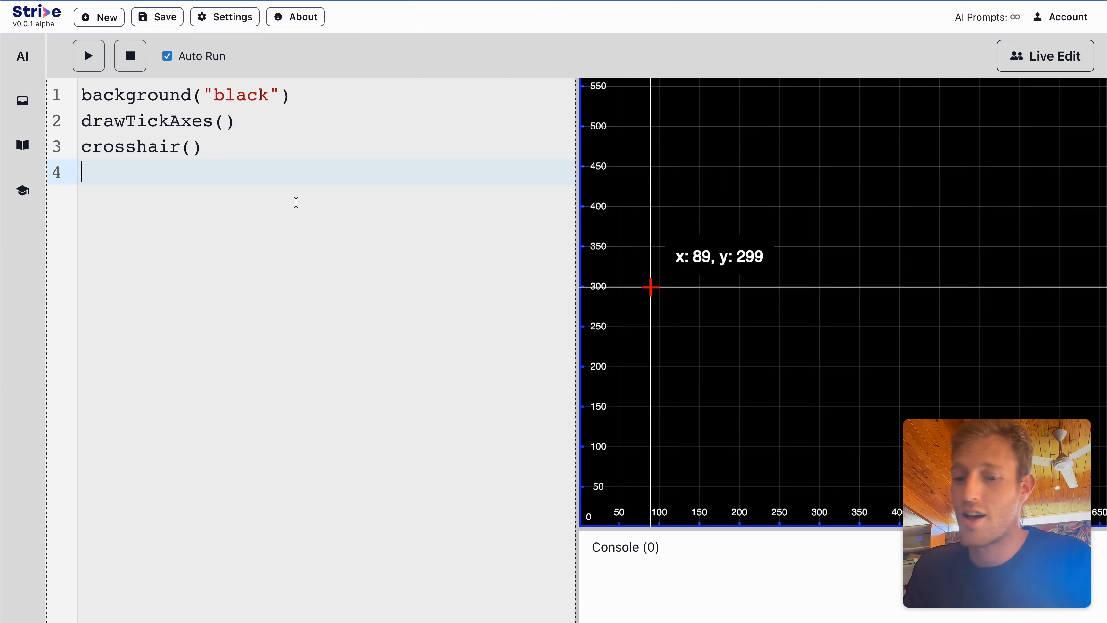
- Add circle(300,300,400) to draw a white circle of size 400 centred at 300,300
type("circle")
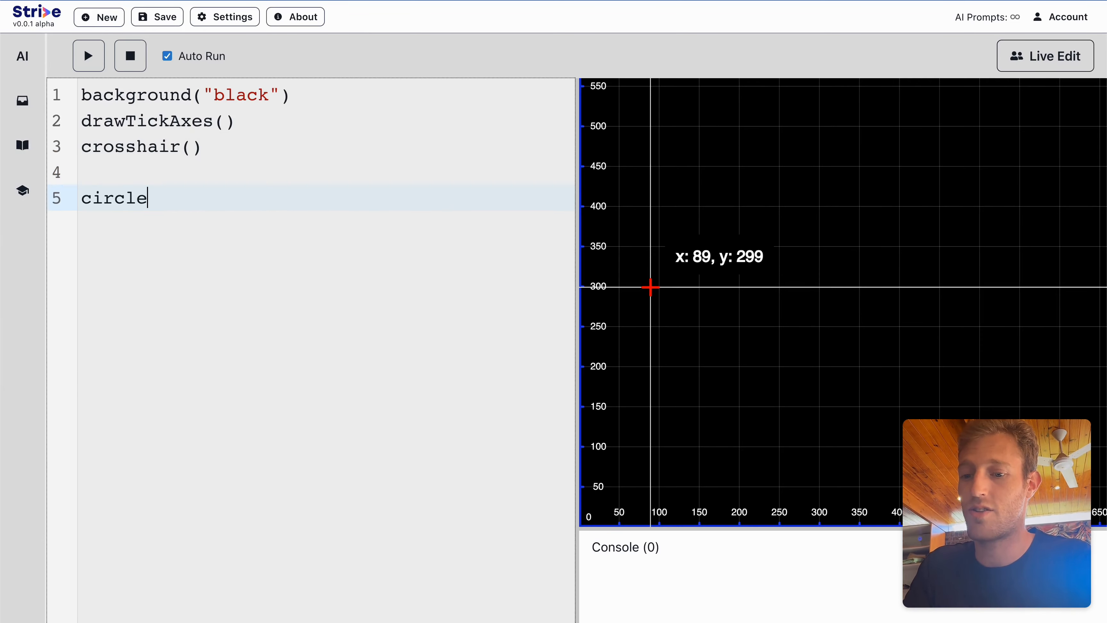
type("()")
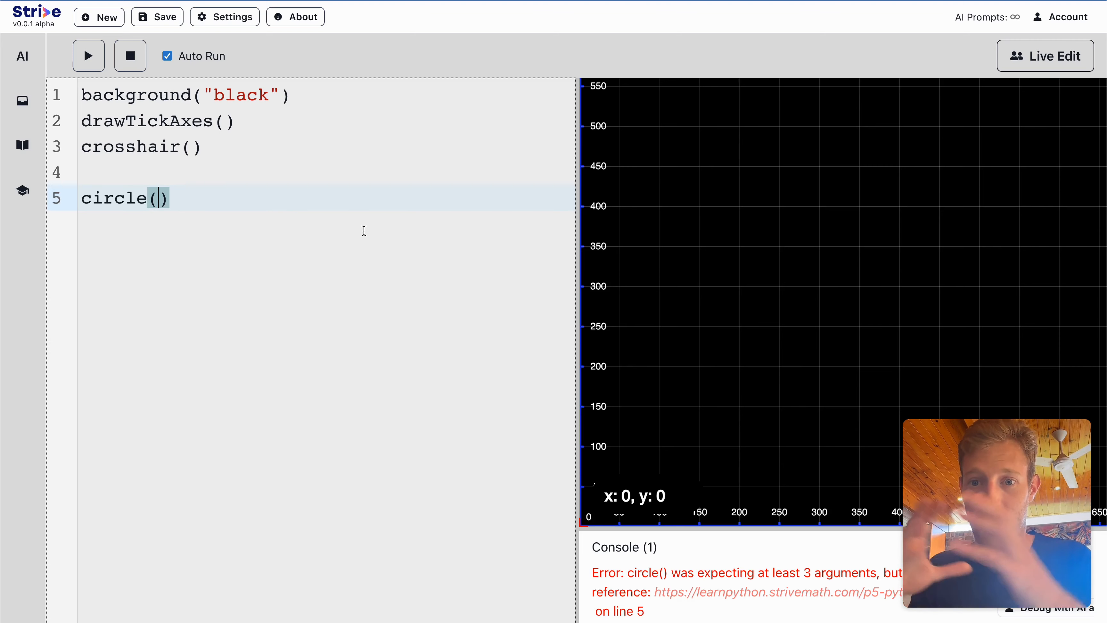
mouse_move(620, 401)
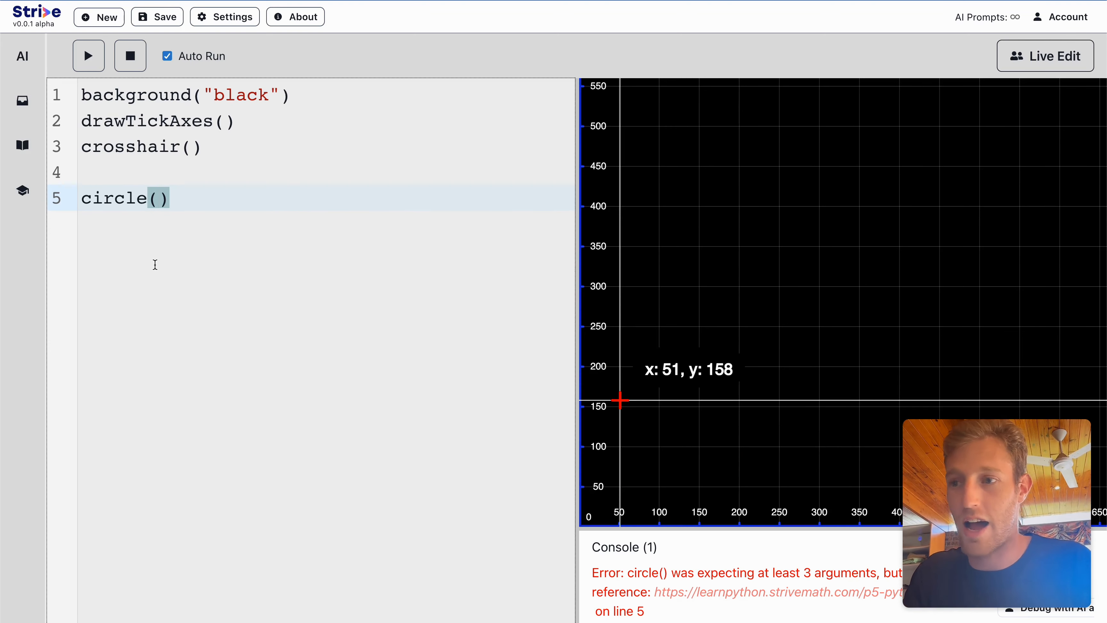
type("400,")
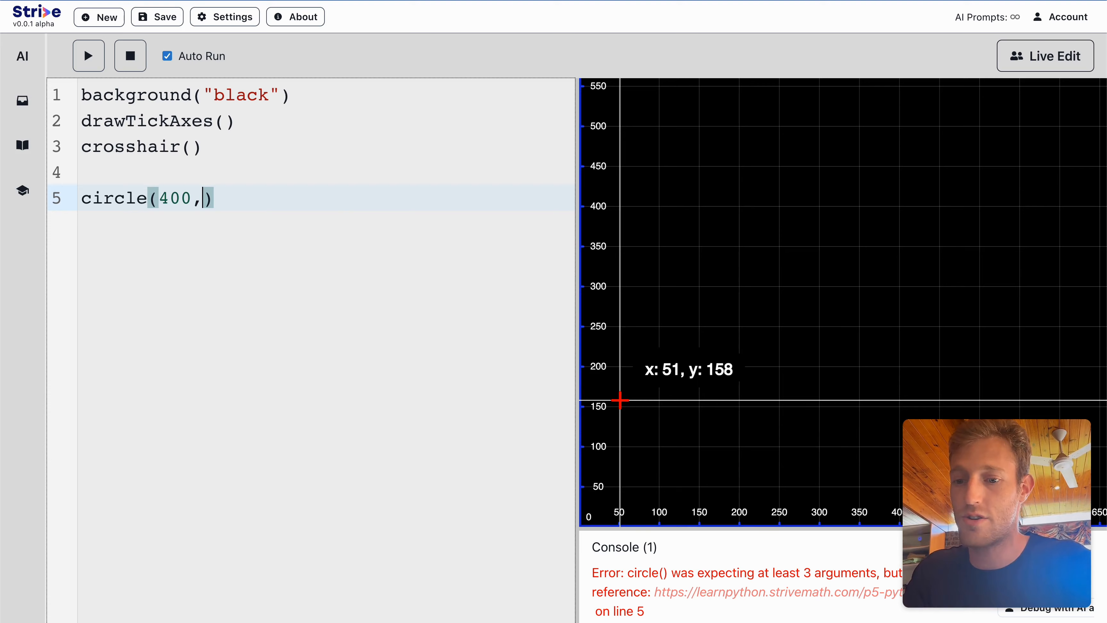
type("400,")
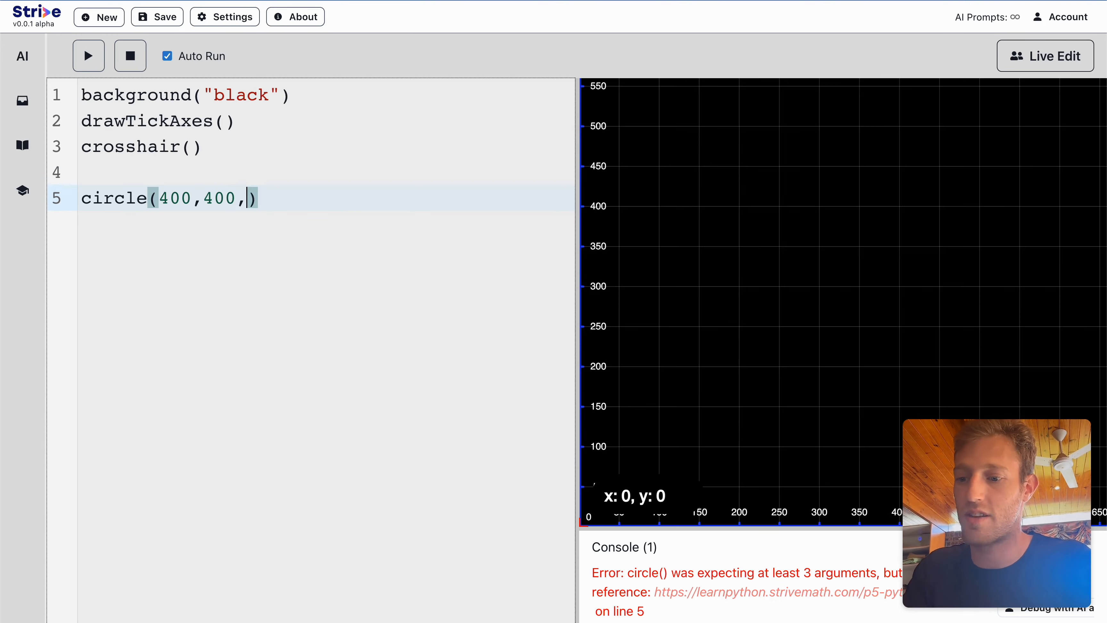
type("400")
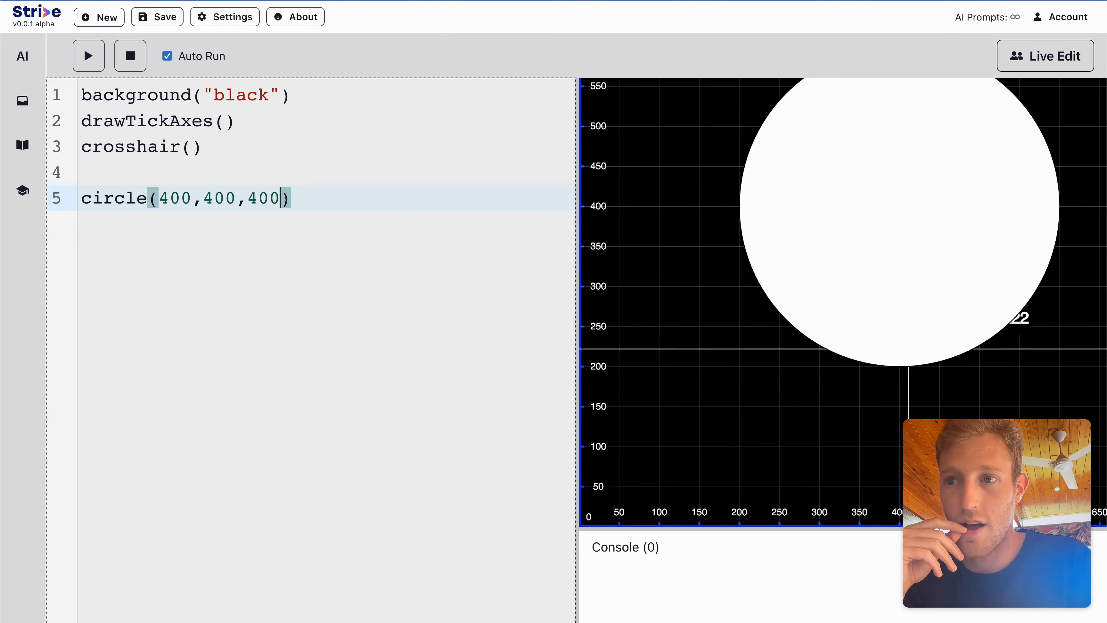
mouse_move(748, 366)
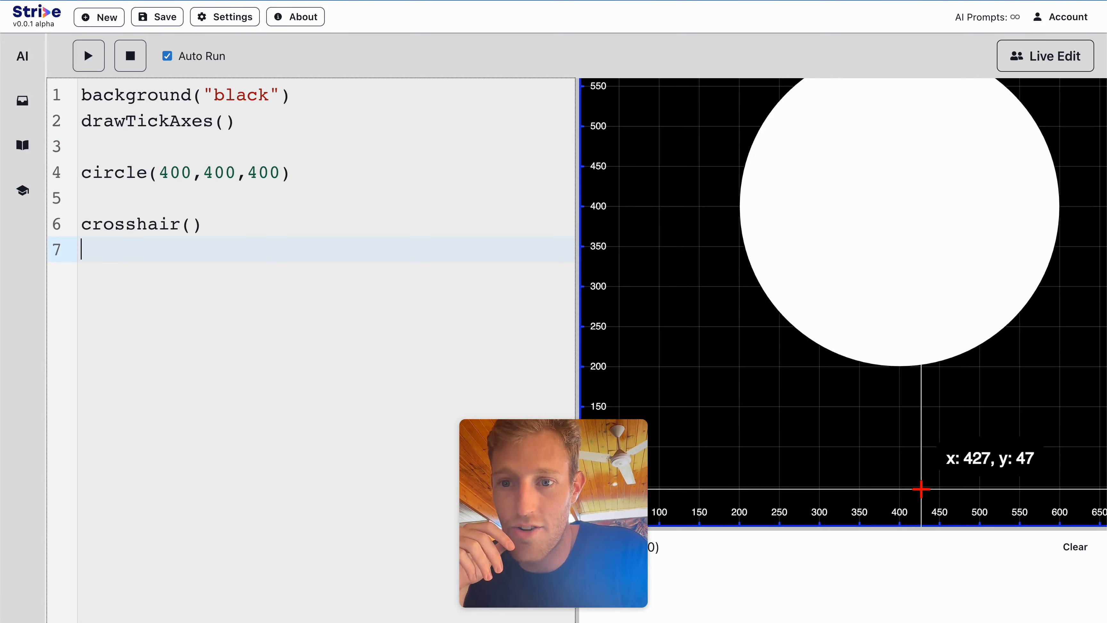
mouse_move(872, 196)
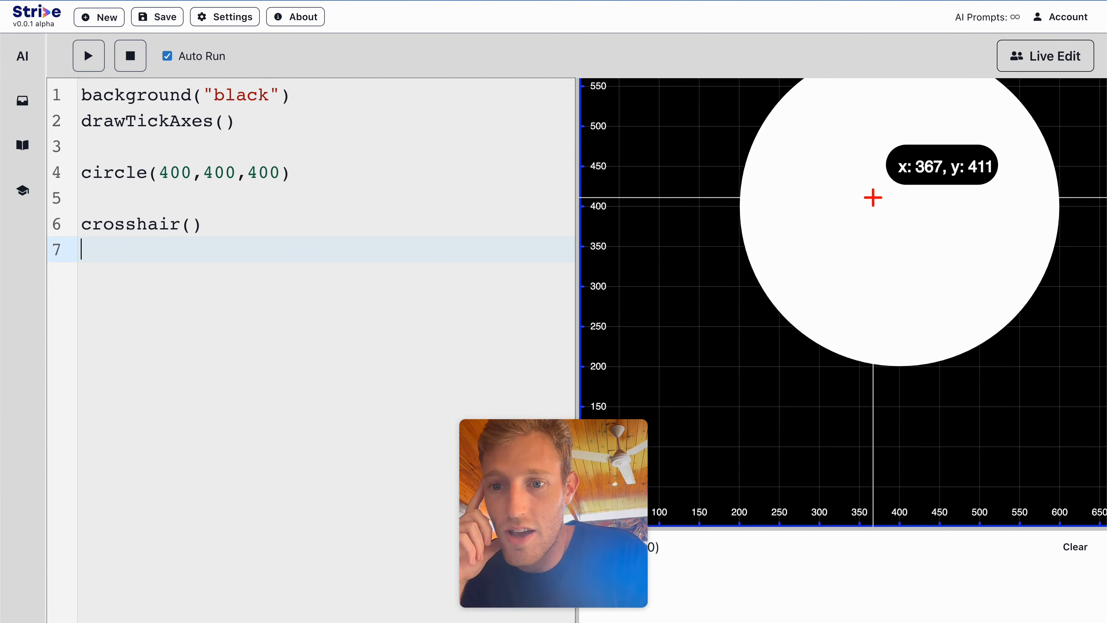
mouse_move(893, 206)
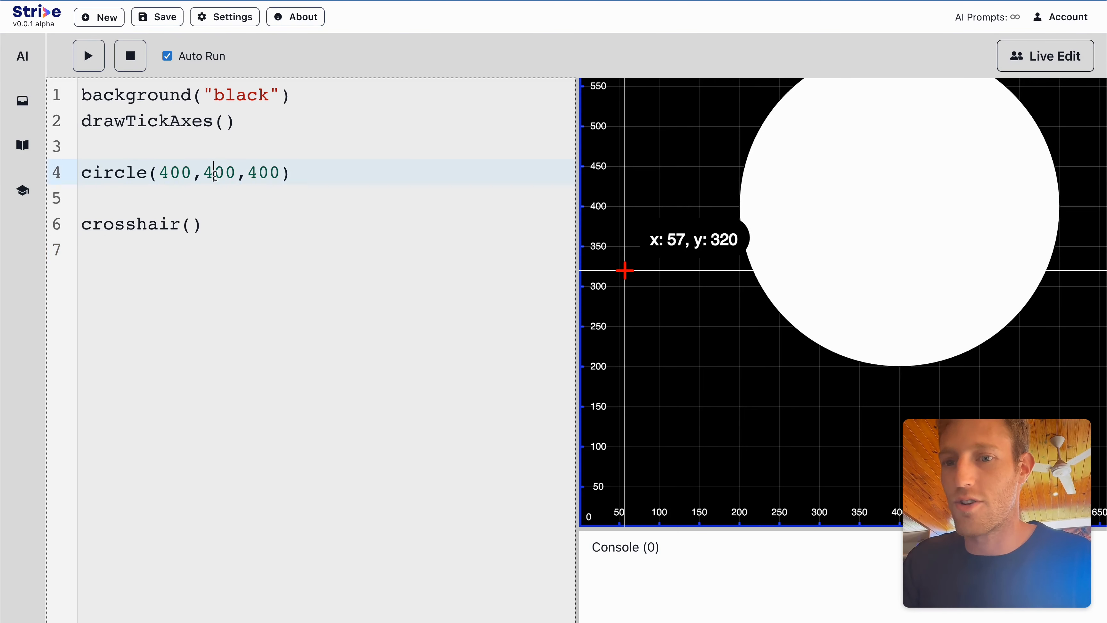
type("300")
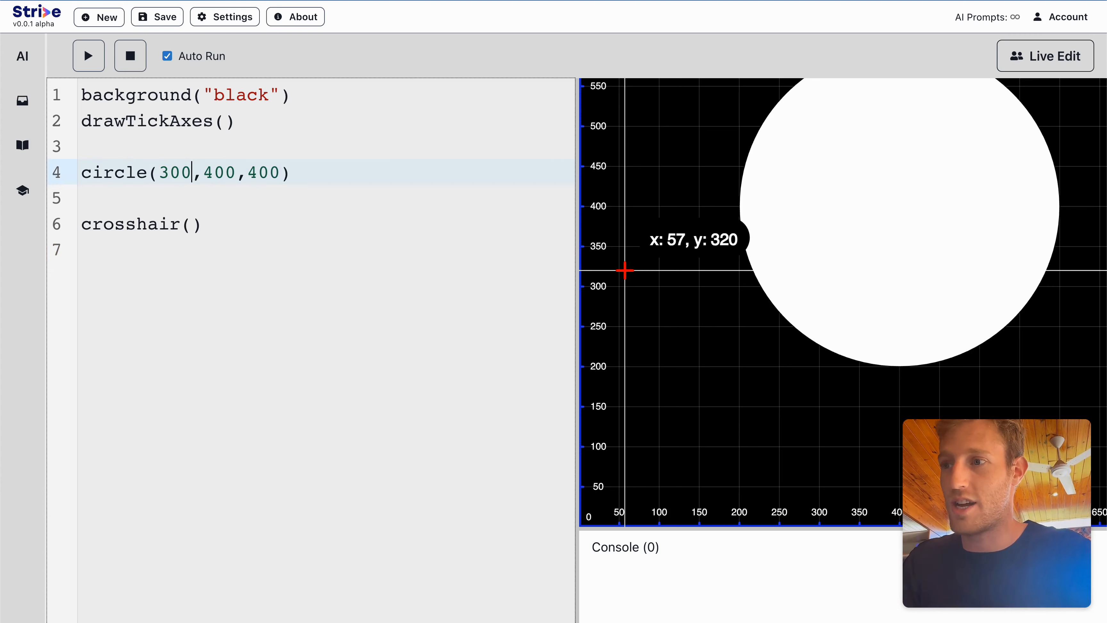
type("300")
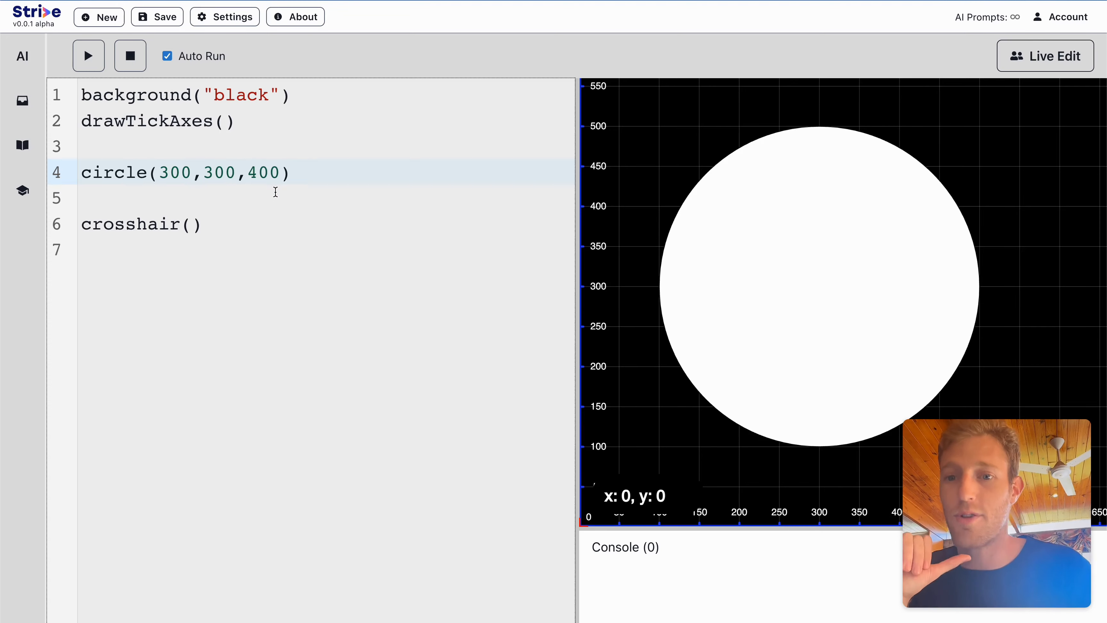
mouse_move(614, 392)
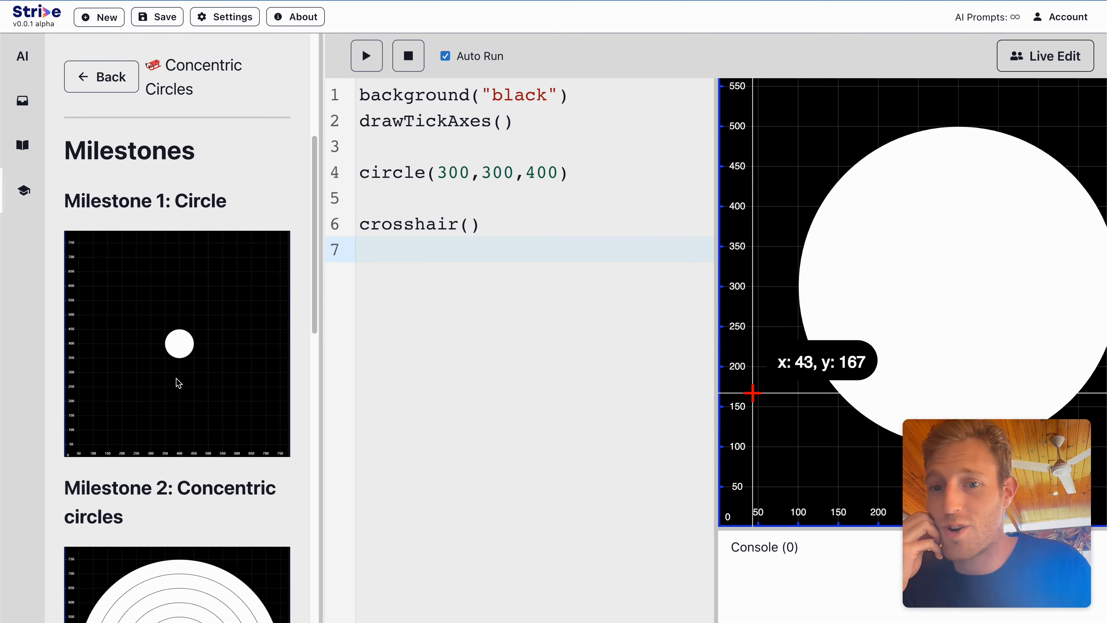
- Add circle(300,300,200) inside the first and enlarge the outer circle to 500
scroll("down", 3)
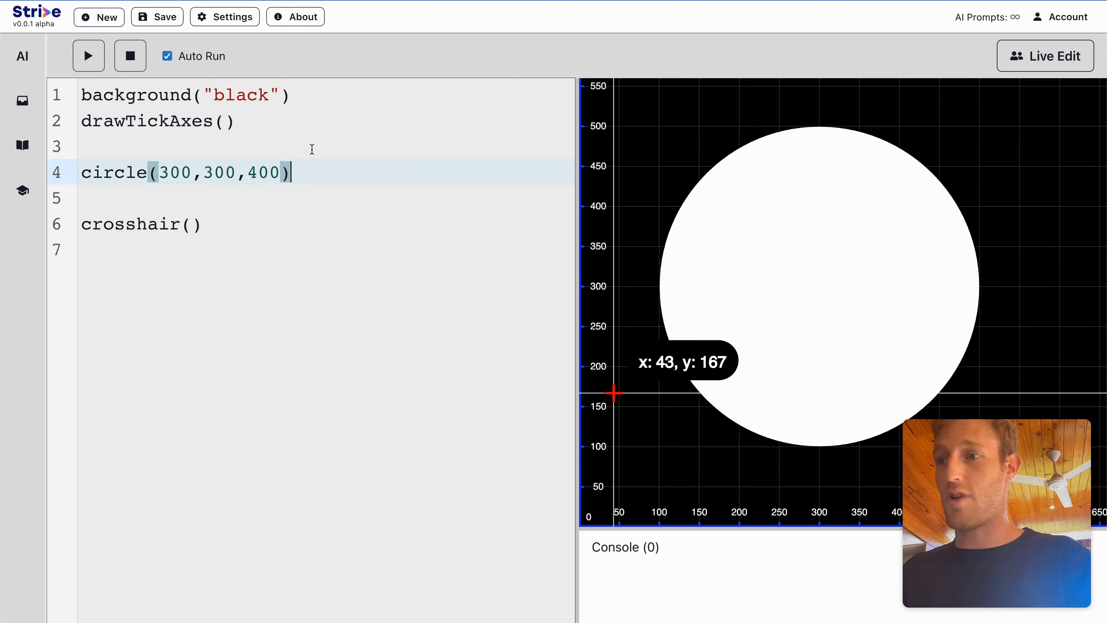
type("circle")
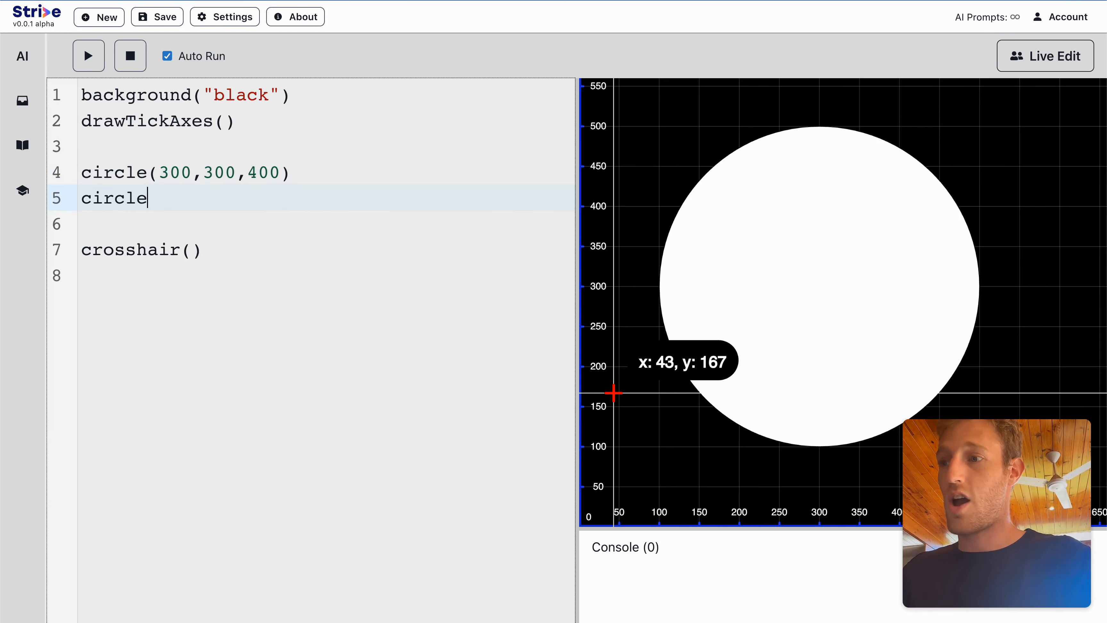
type("(3")
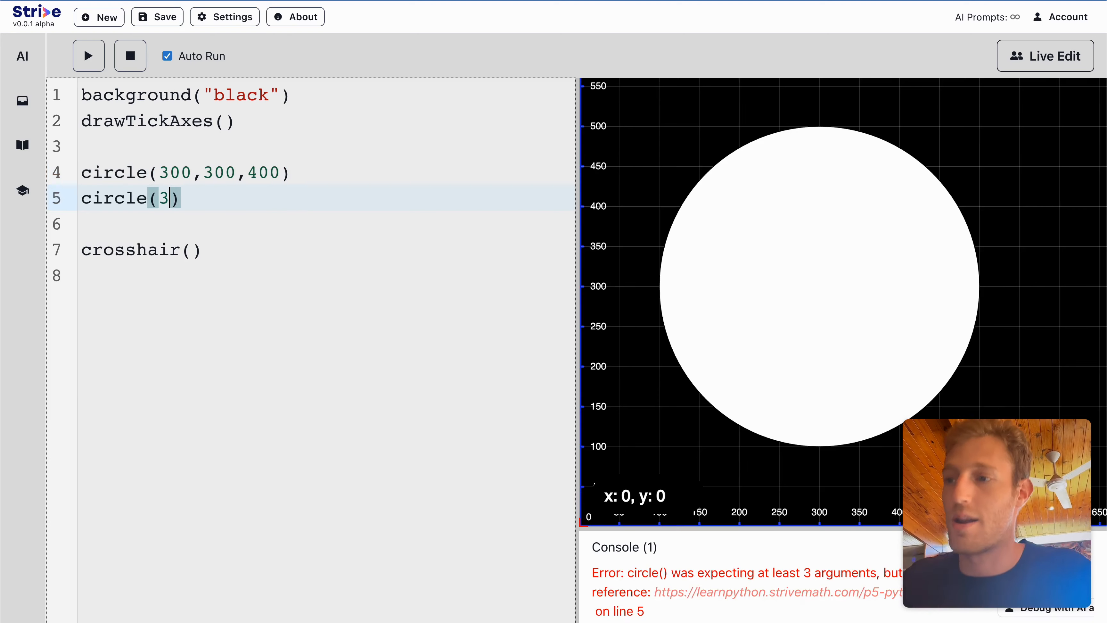
type("00,3")
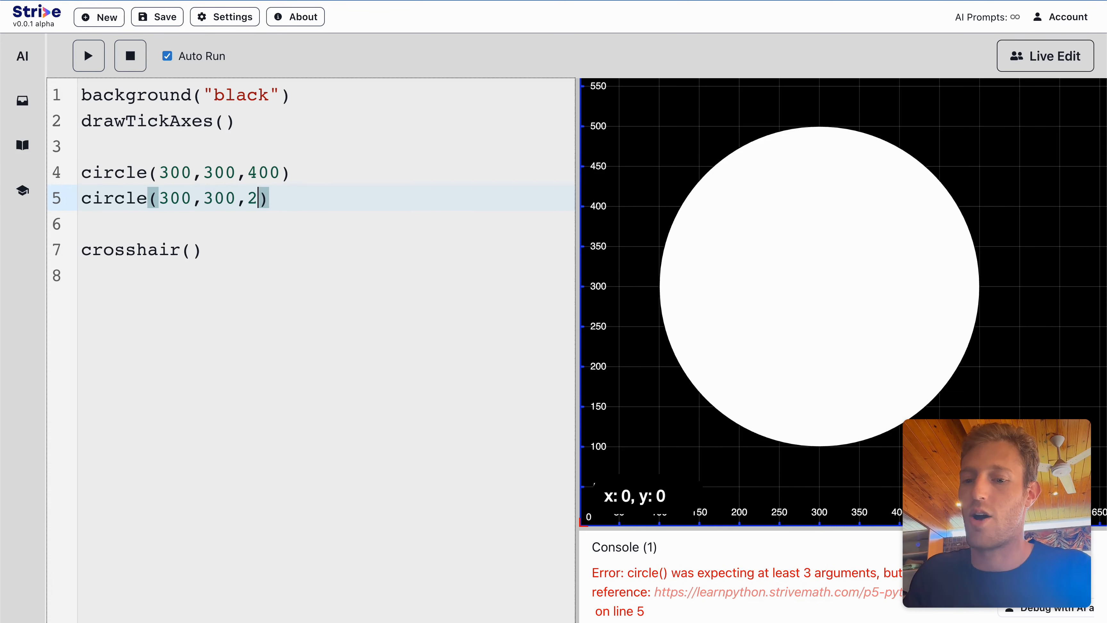
type("00")
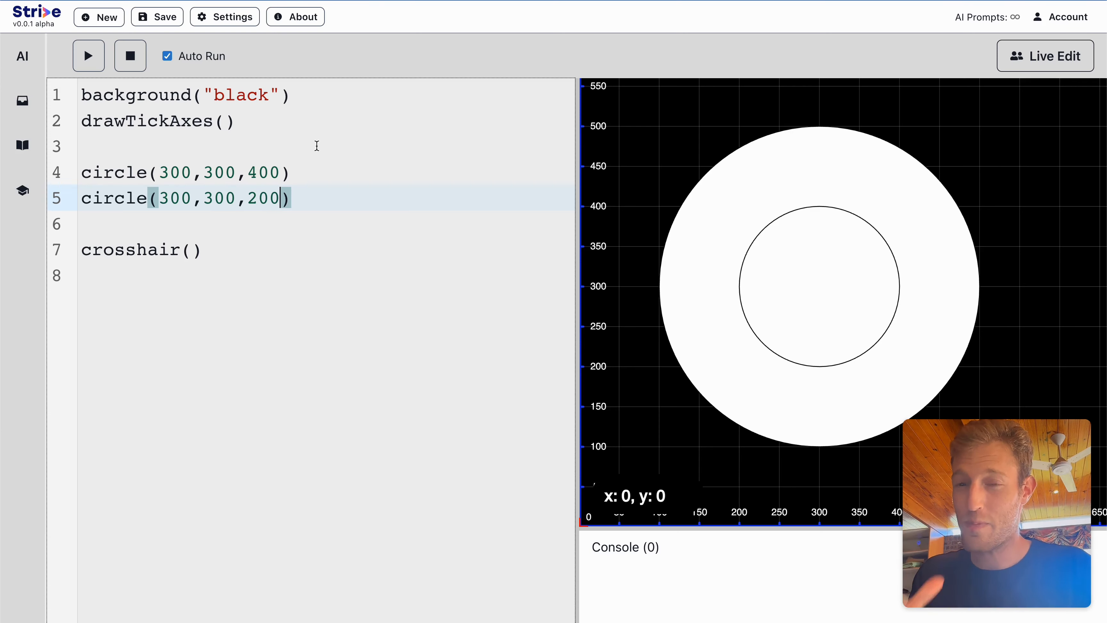
mouse_move(237, 207)
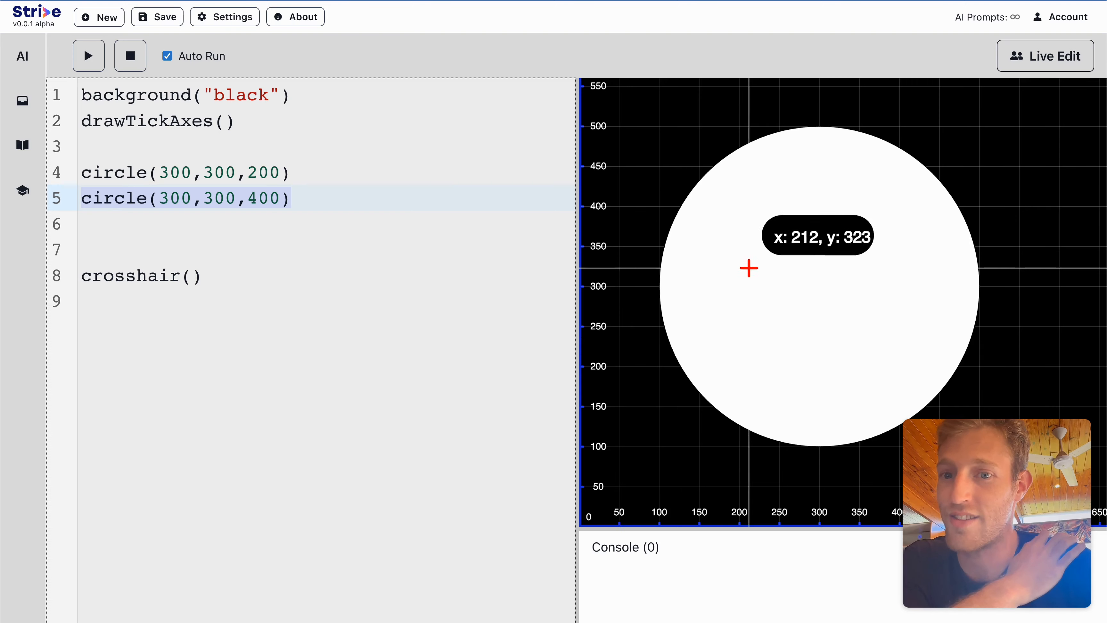
mouse_move(745, 260)
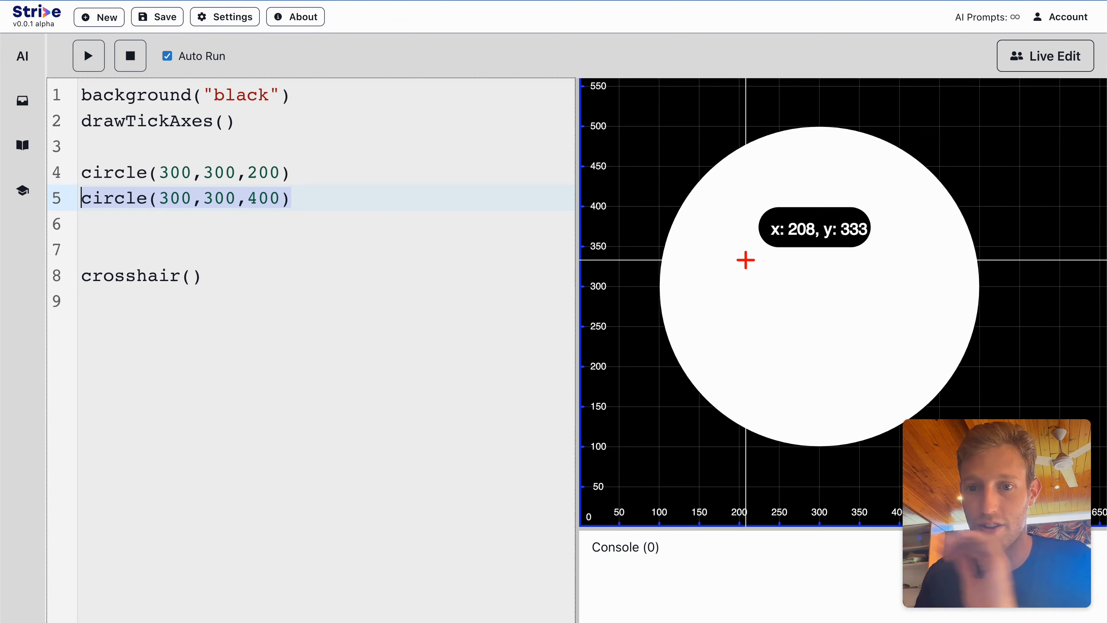
mouse_move(582, 248)
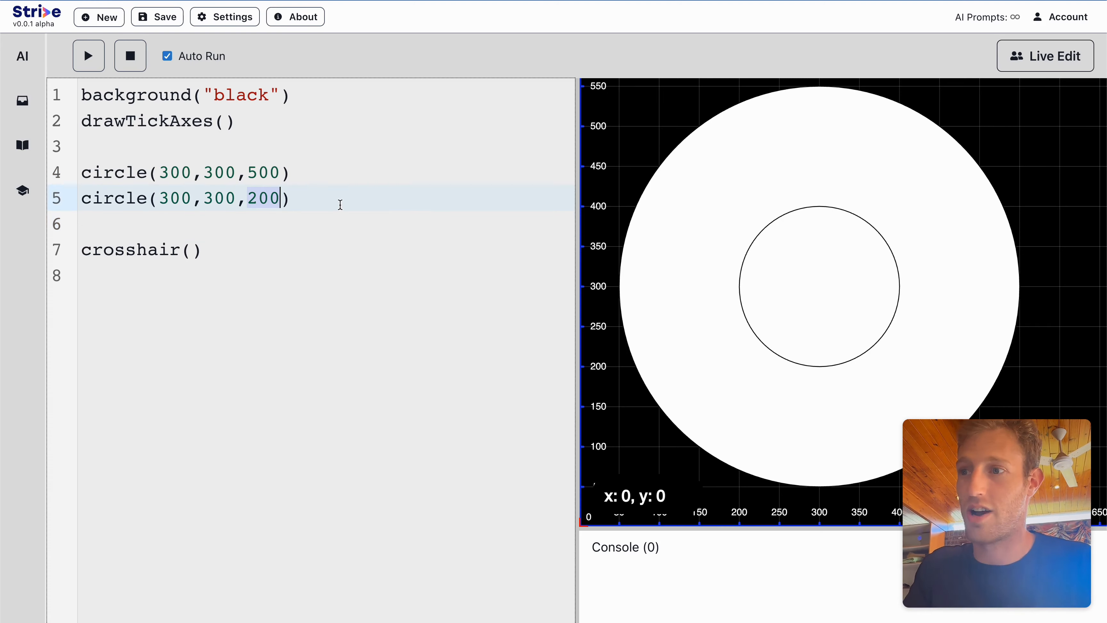
- Set the second circle to 400 and add circles of sizes 300, 200 and 100 at 300,300
type("400")
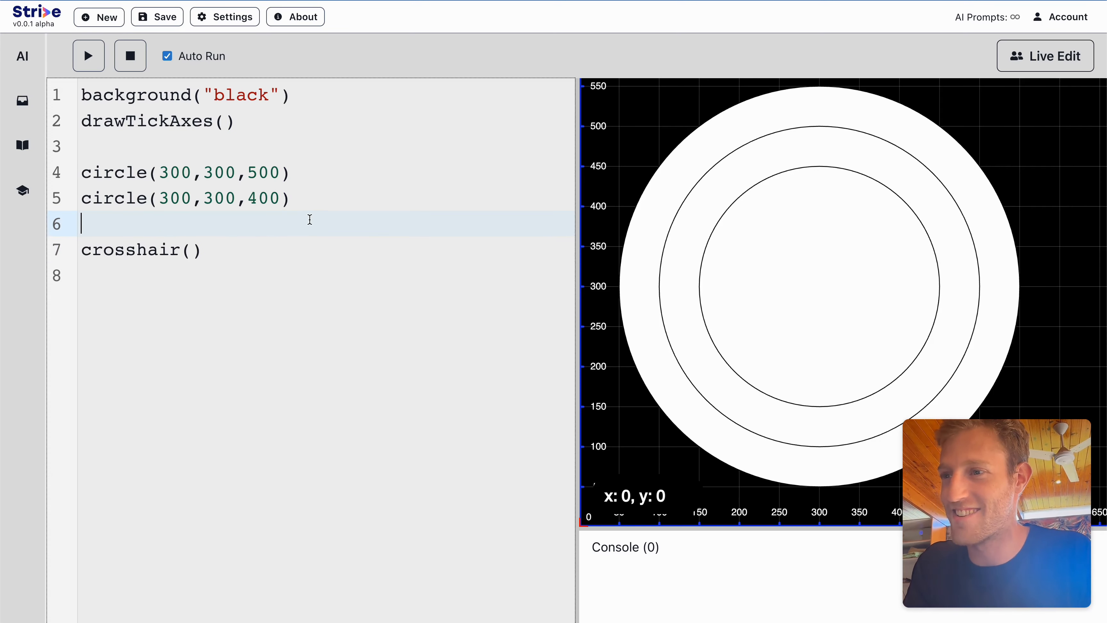
type("circle(300,300,300)")
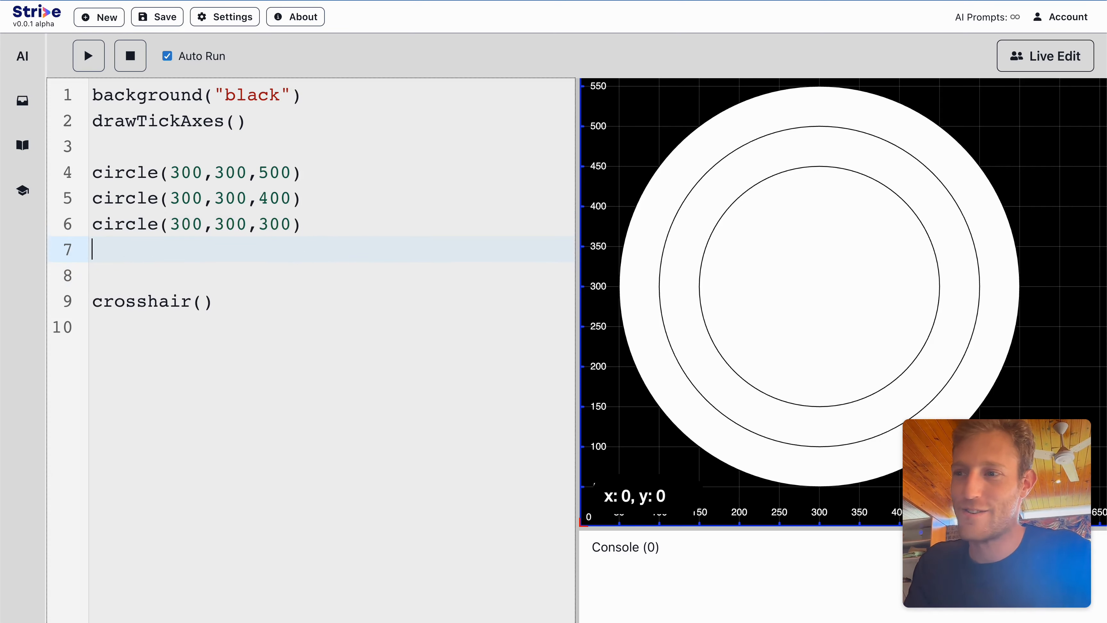
type("circle(300,300,300)")
left_click(331, 276)
type("circle(300,300,100)")
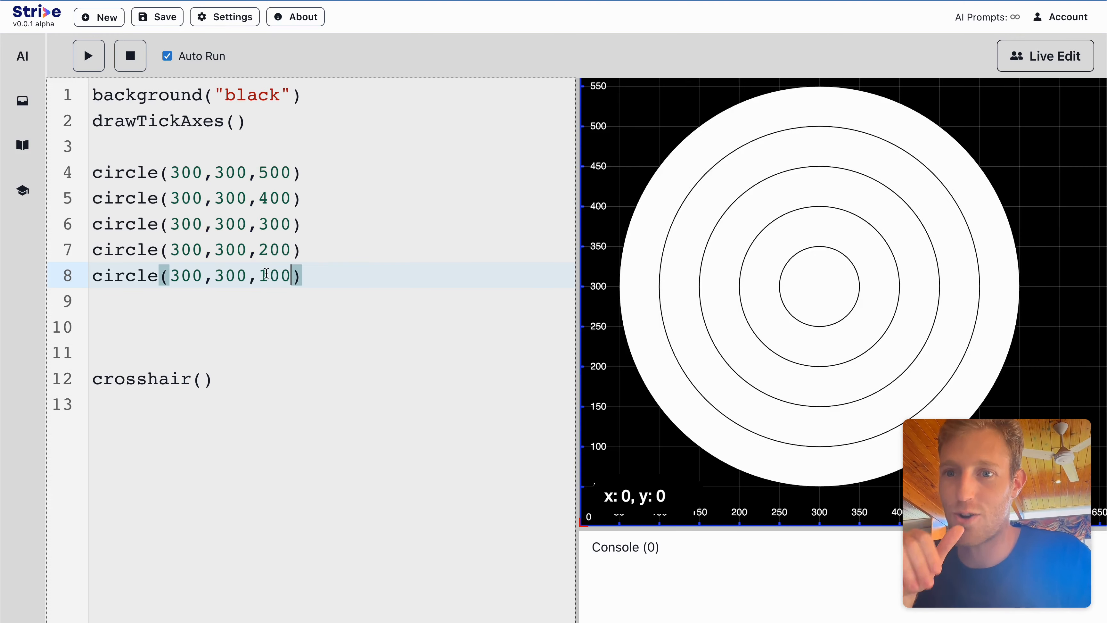
left_click(21, 190)
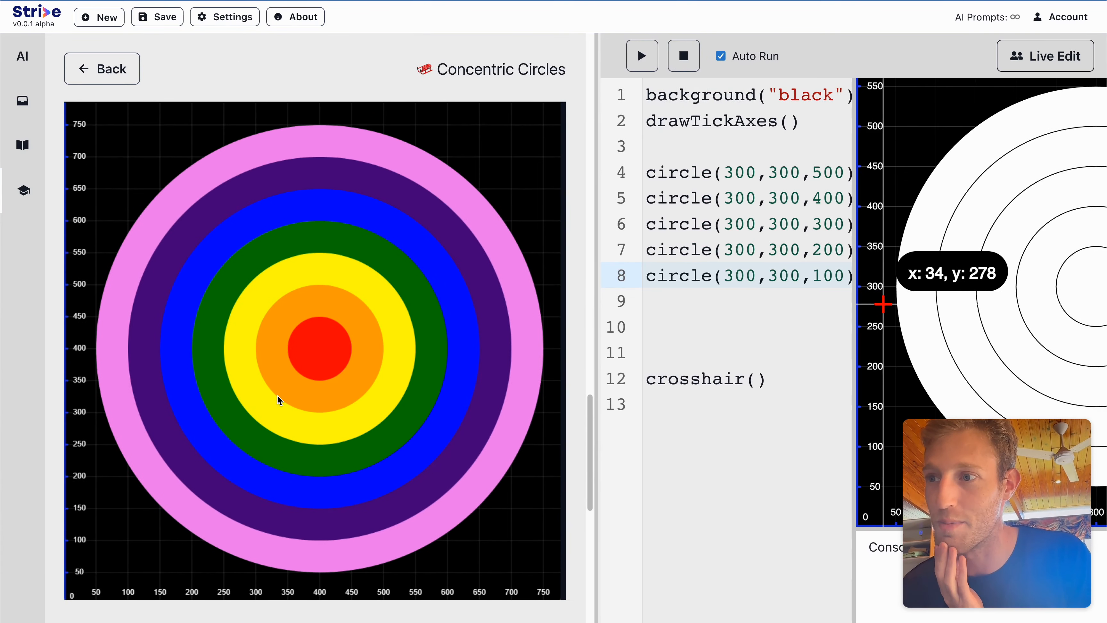
mouse_move(628, 267)
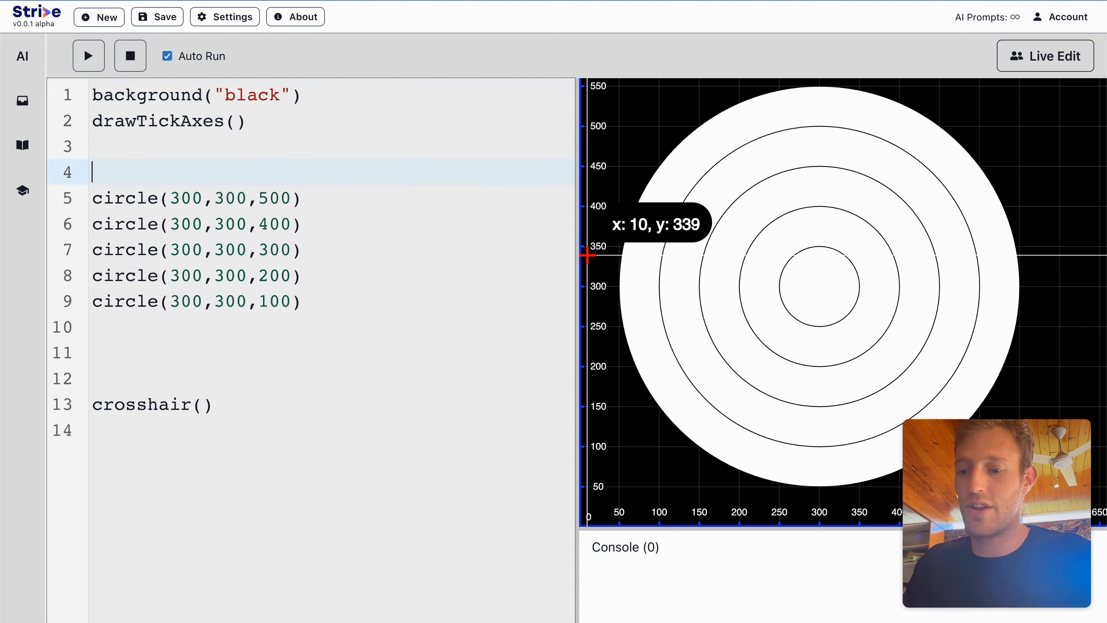
- Add fill("red") on line 4, quoting red so all five circles turn red
type("fill()")
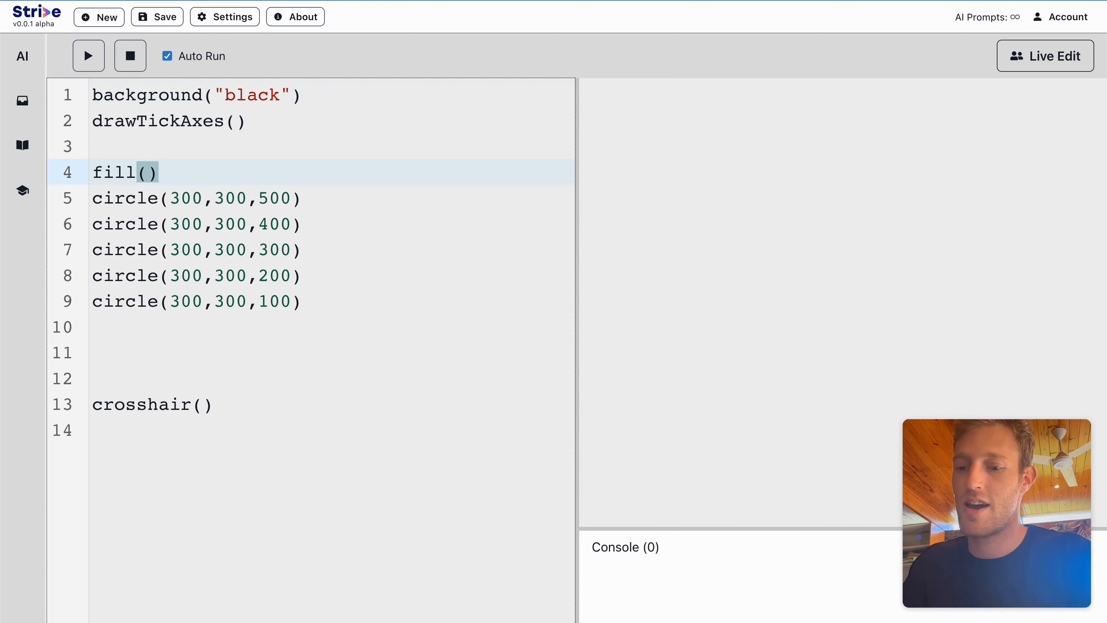
type("\"red\"")
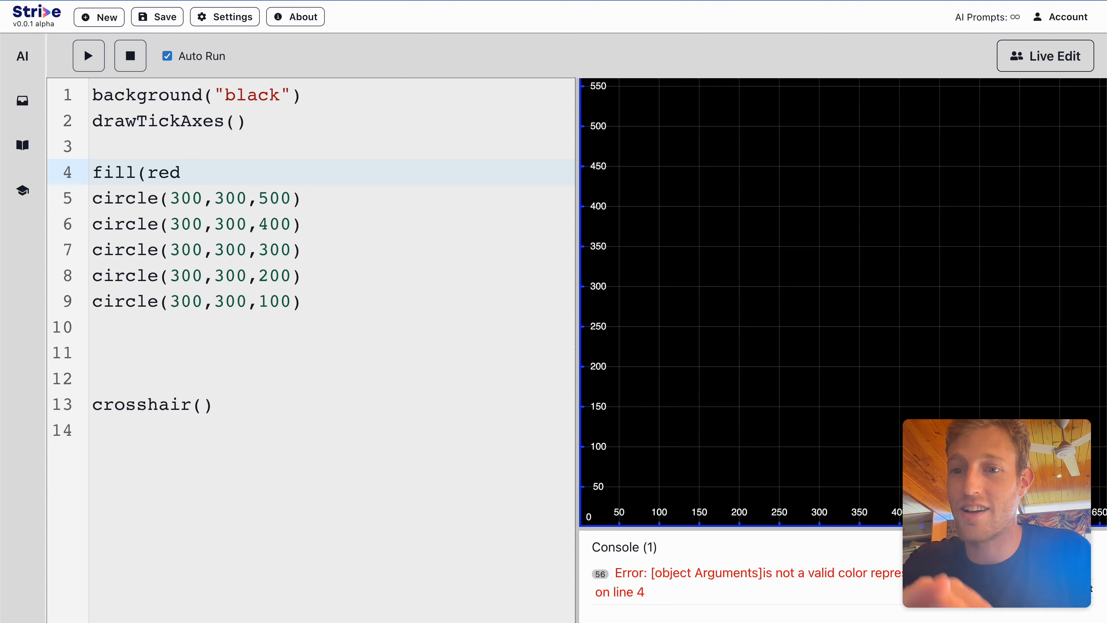
double_click(164, 173)
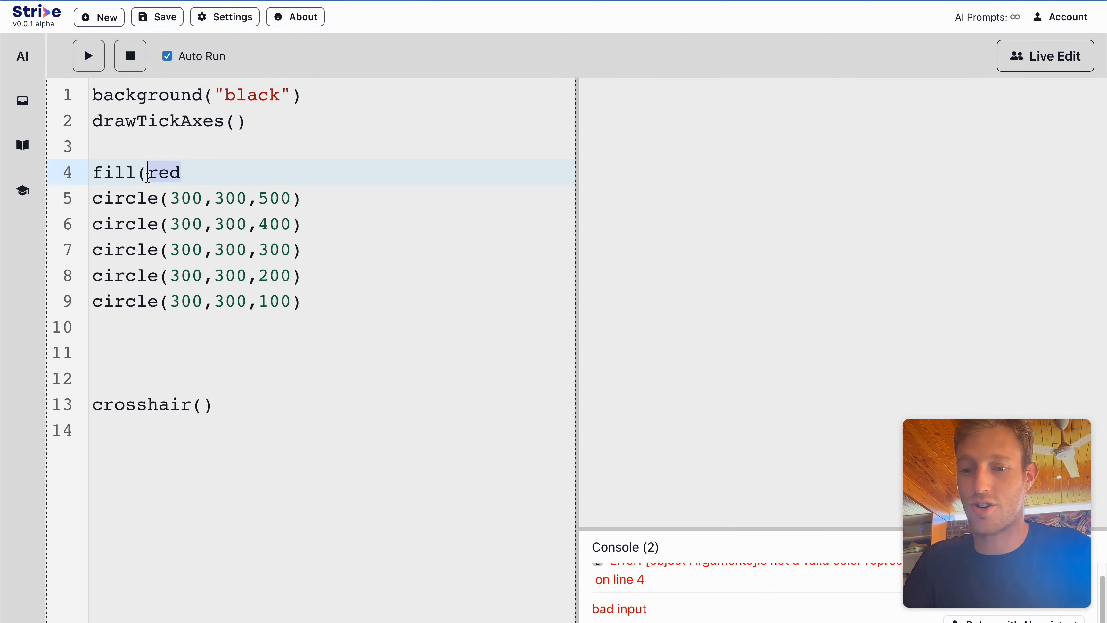
type("\"")
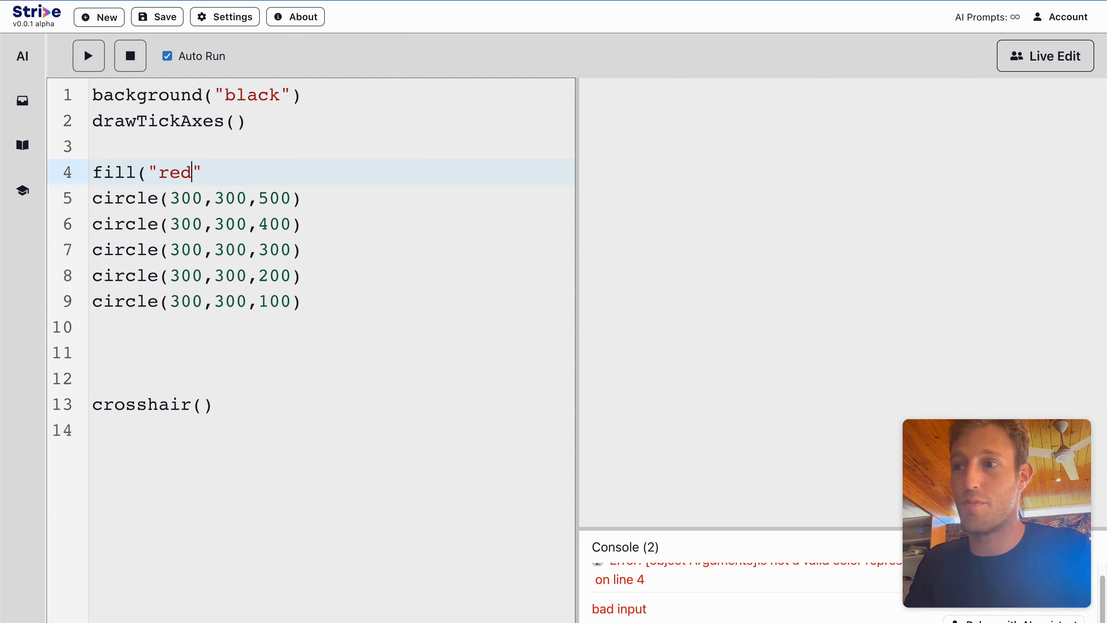
type("\"")
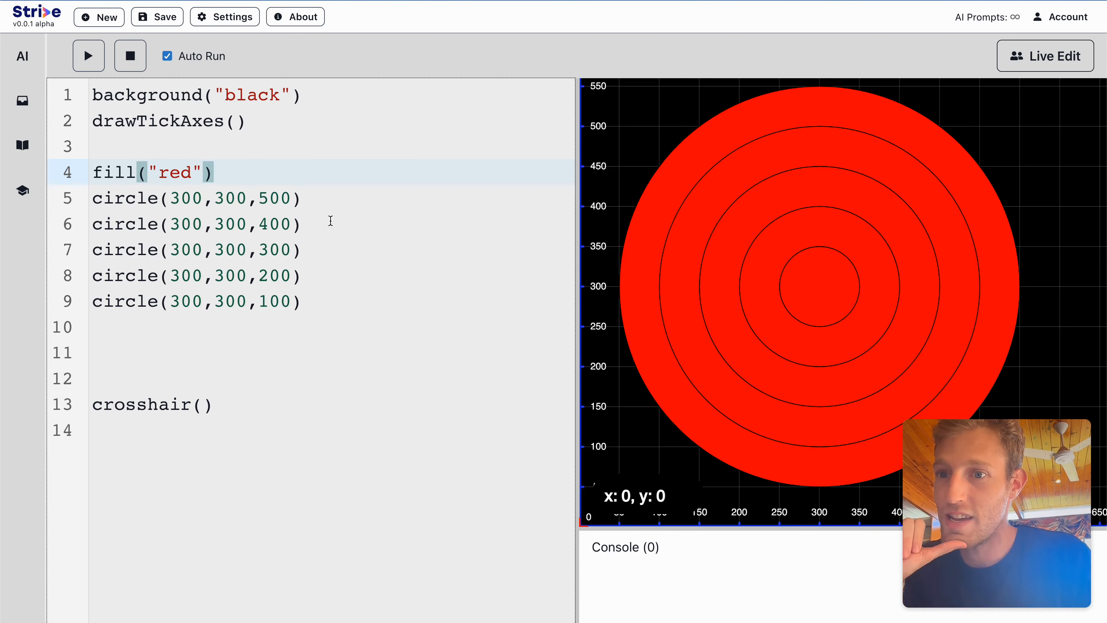
- Move the cursor among the circle lines to prepare inserting per-ring fills
left_click(303, 224)
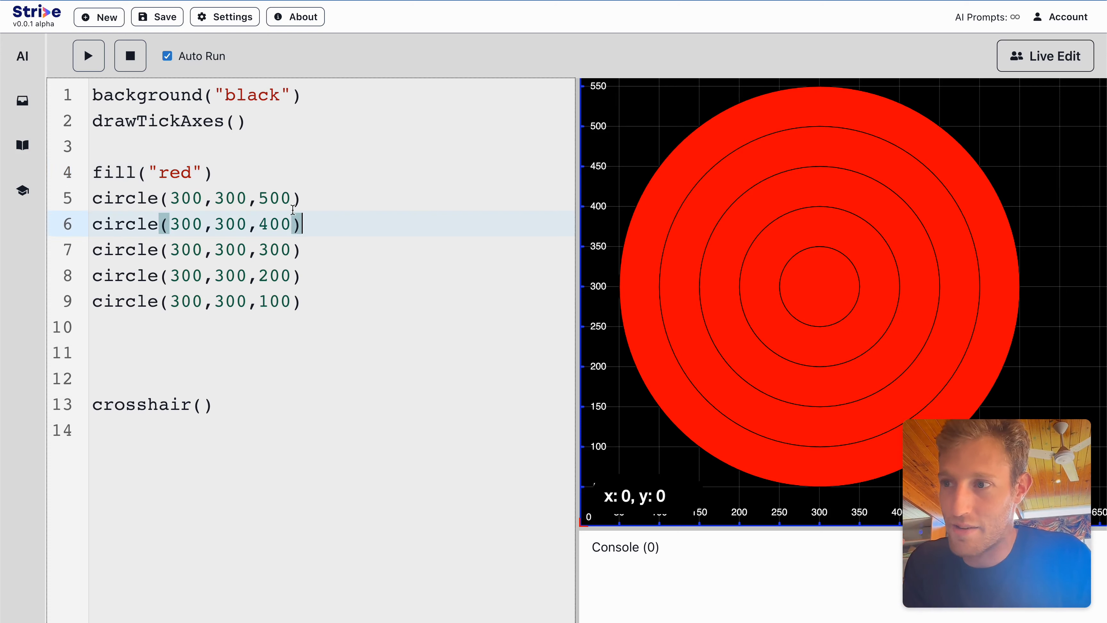
left_click(247, 172)
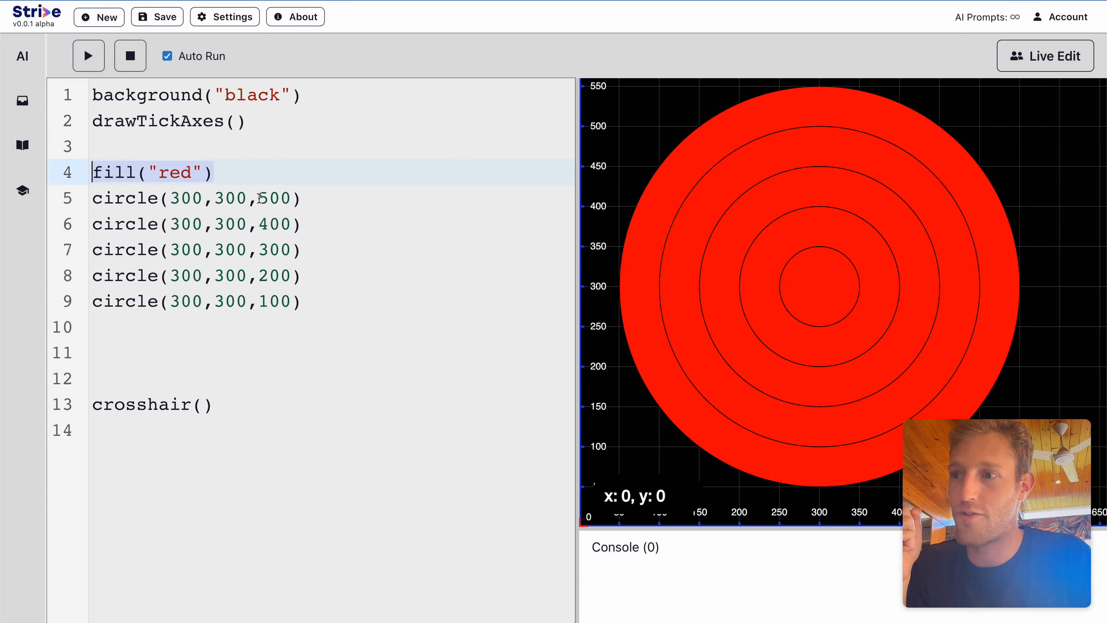
left_click(212, 301)
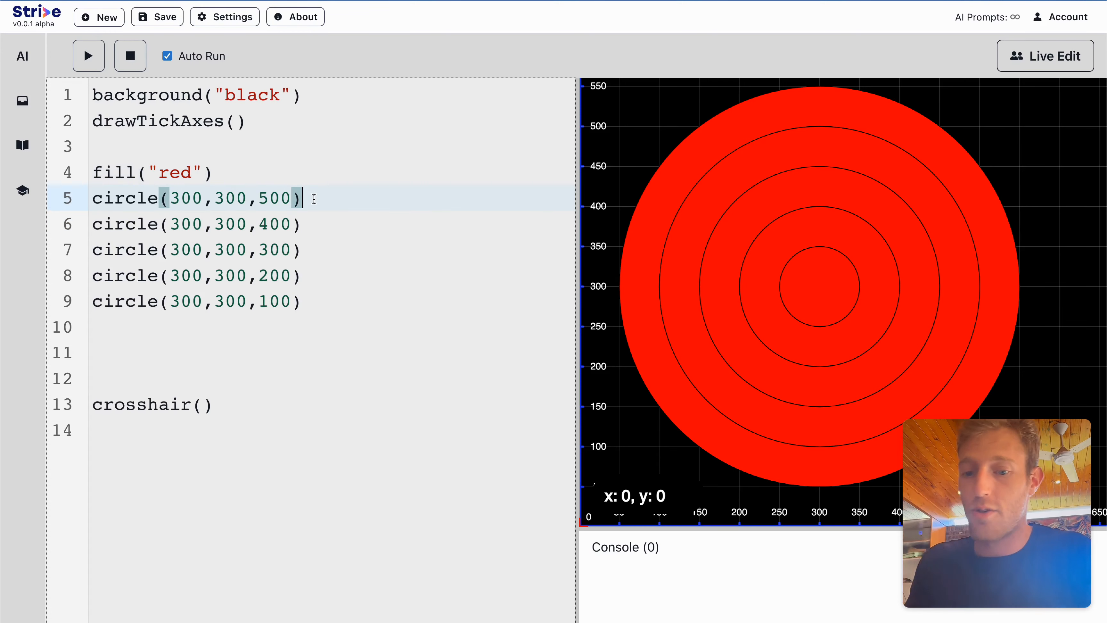
- Insert fill('blue'), fill("green"), fill("purple") and fill("brown") before the inner circle calls
type("fill")
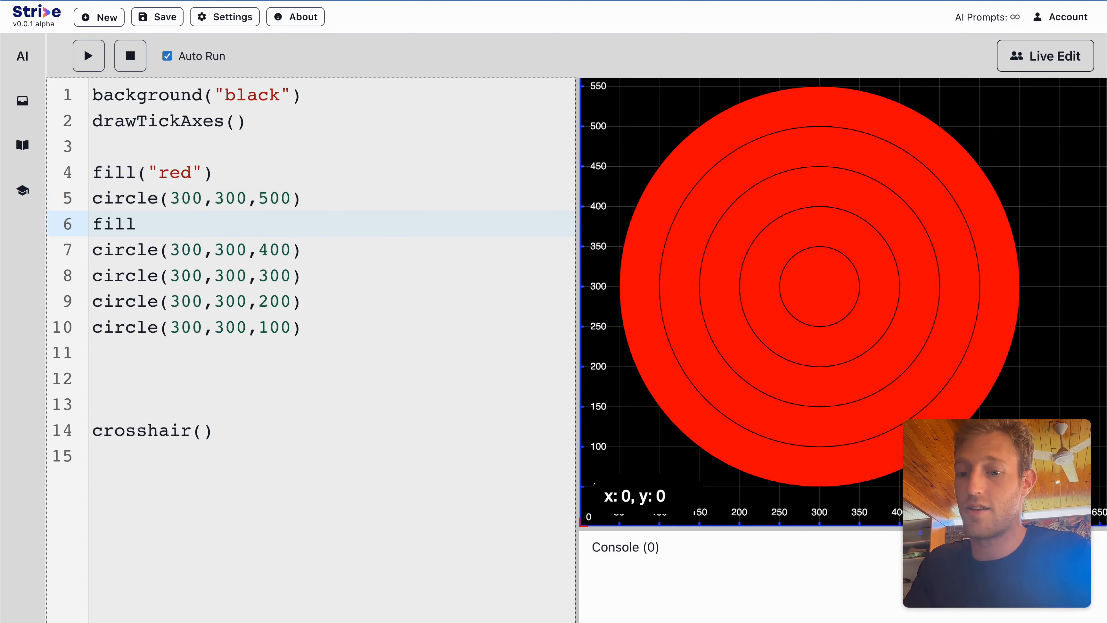
type("('blue')")
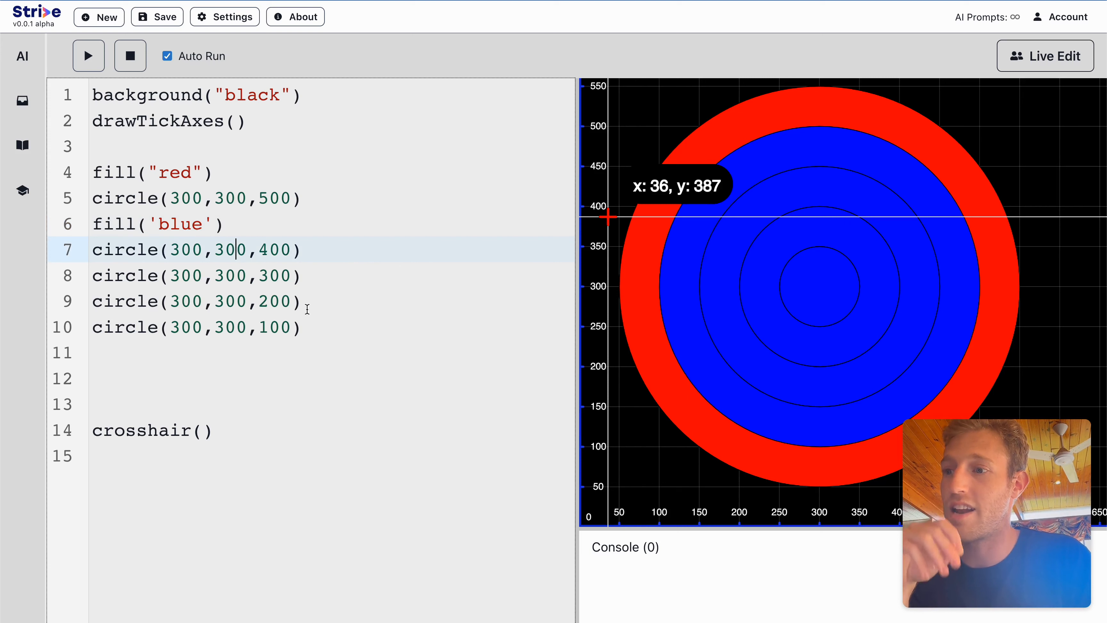
left_click_drag(233, 249, 300, 327)
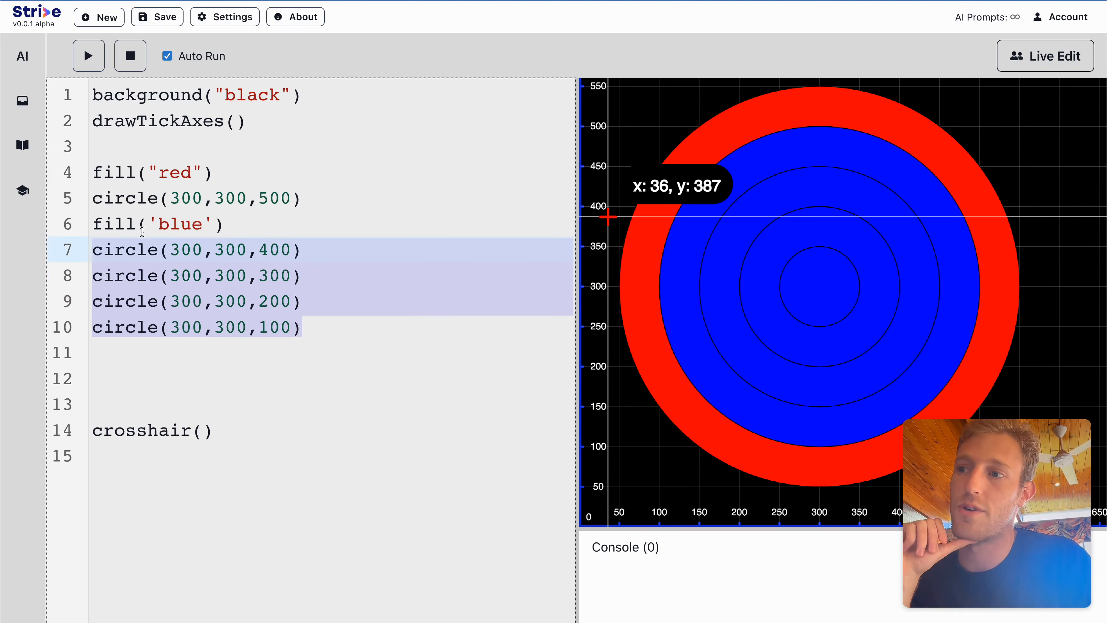
type("fill(\"pur")
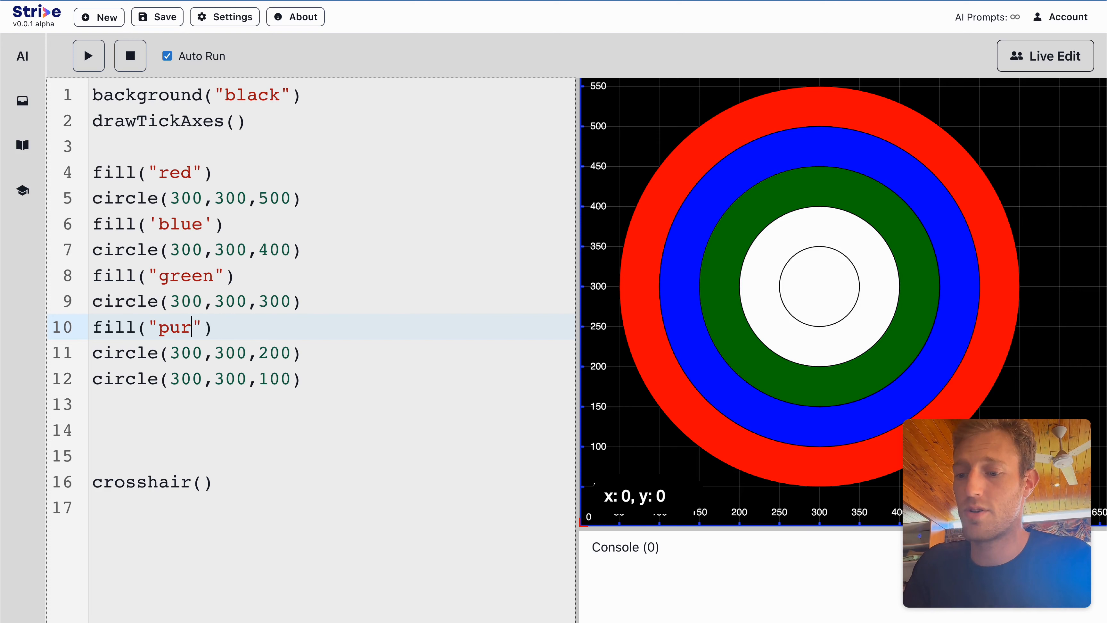
type("fill(\"brown")
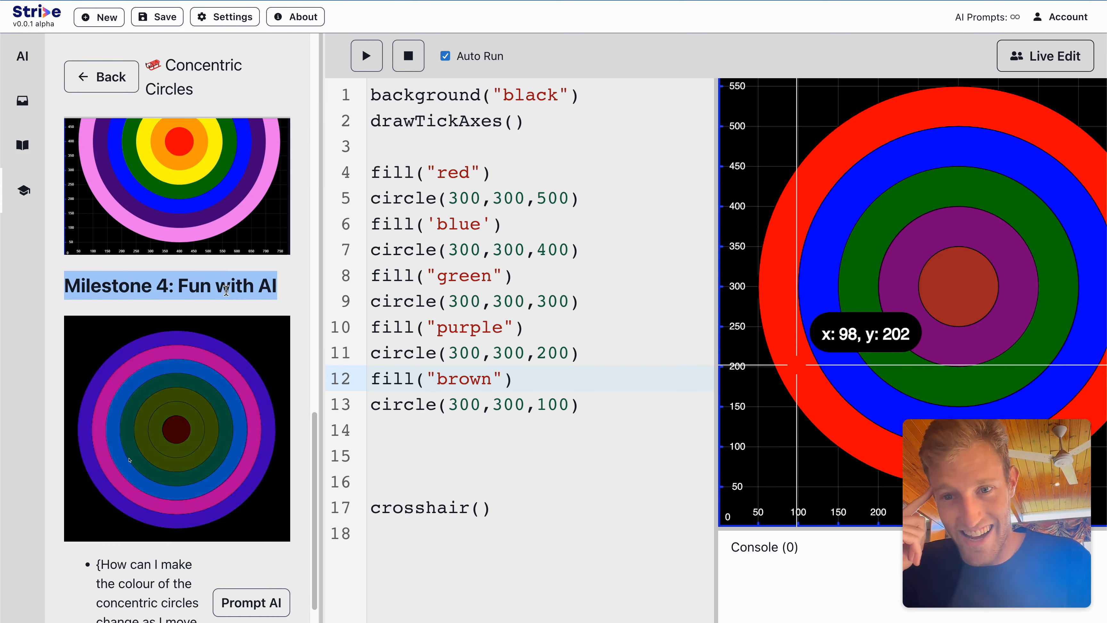
- Scroll to Milestone 4: Fun with AI and prompt the assistant about mouse-driven colours
scroll("down", 3)
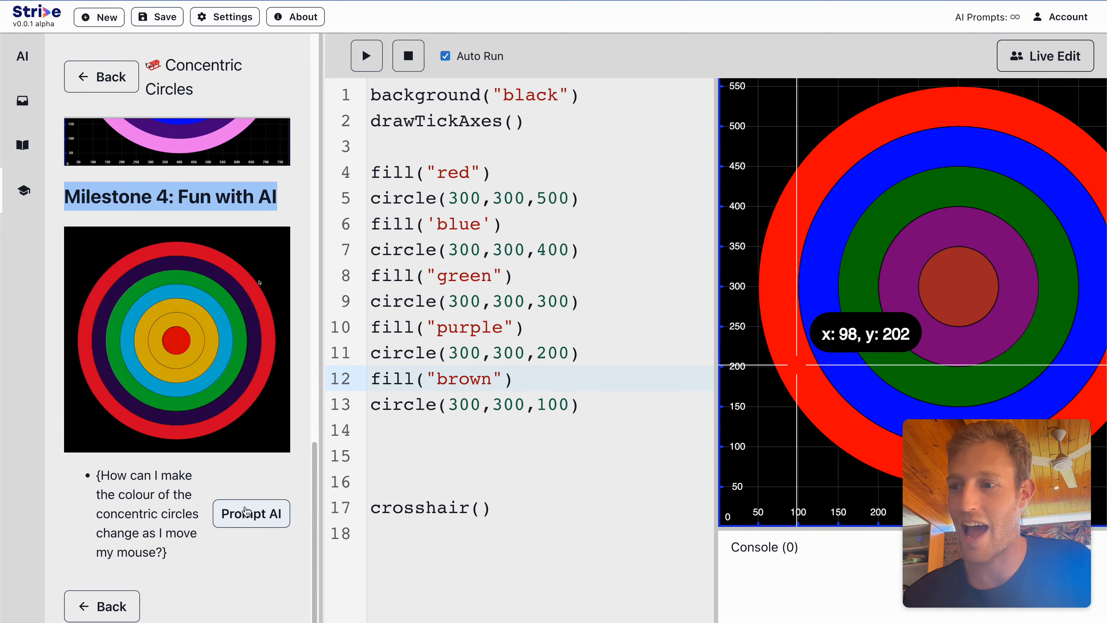
left_click(251, 513)
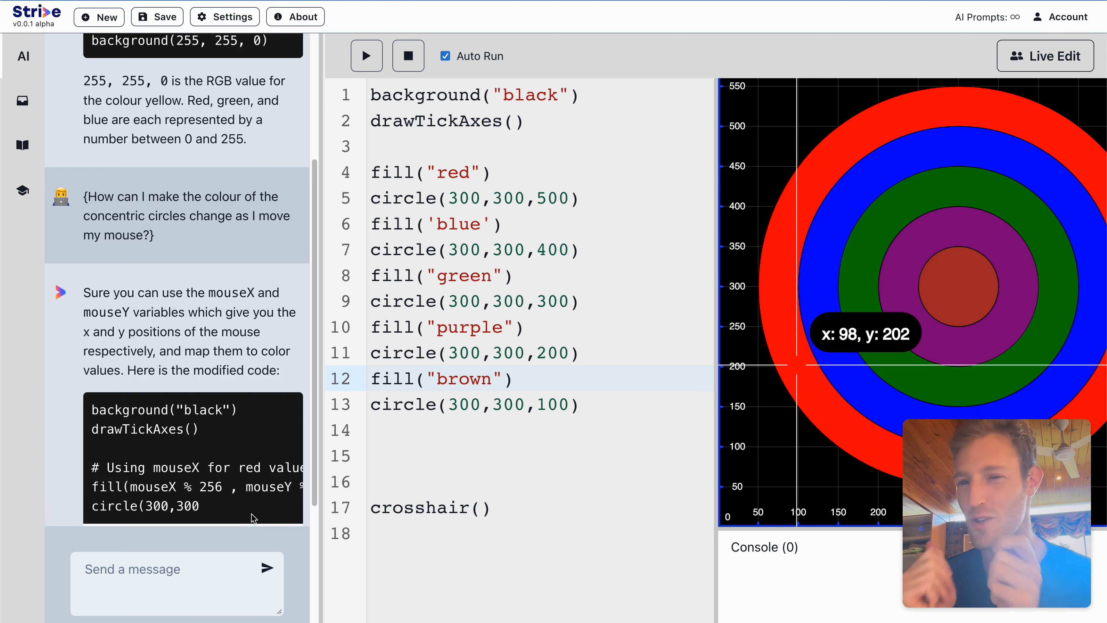
- Finish the fill prompt with '500))' and read through the AI's mouse-driven circle code
type("500)")
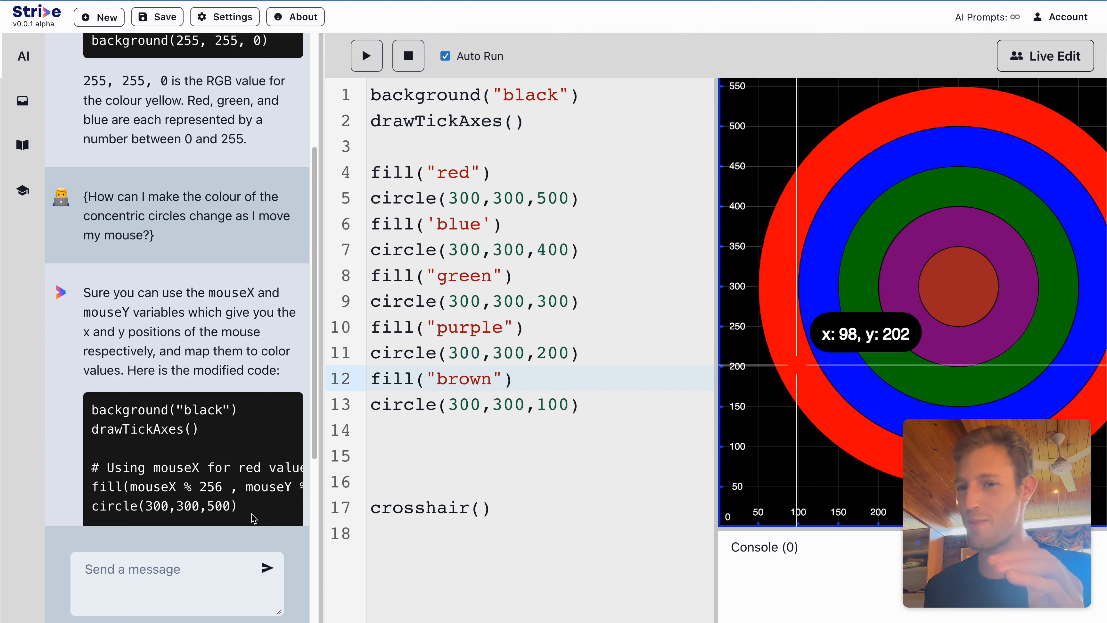
scroll("down", 3)
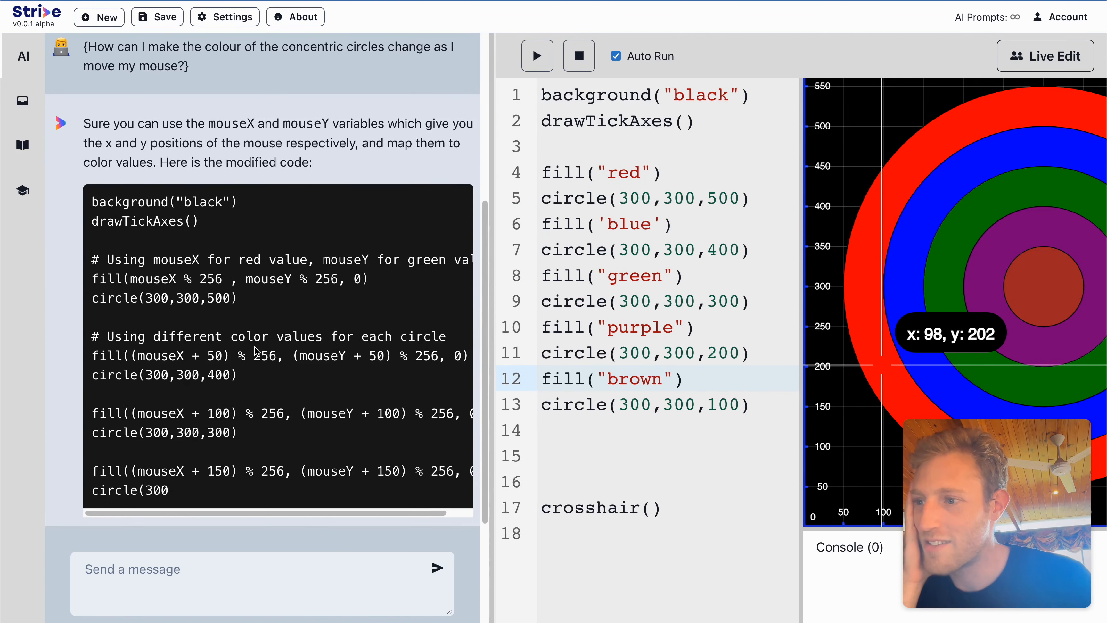
scroll("down", 3)
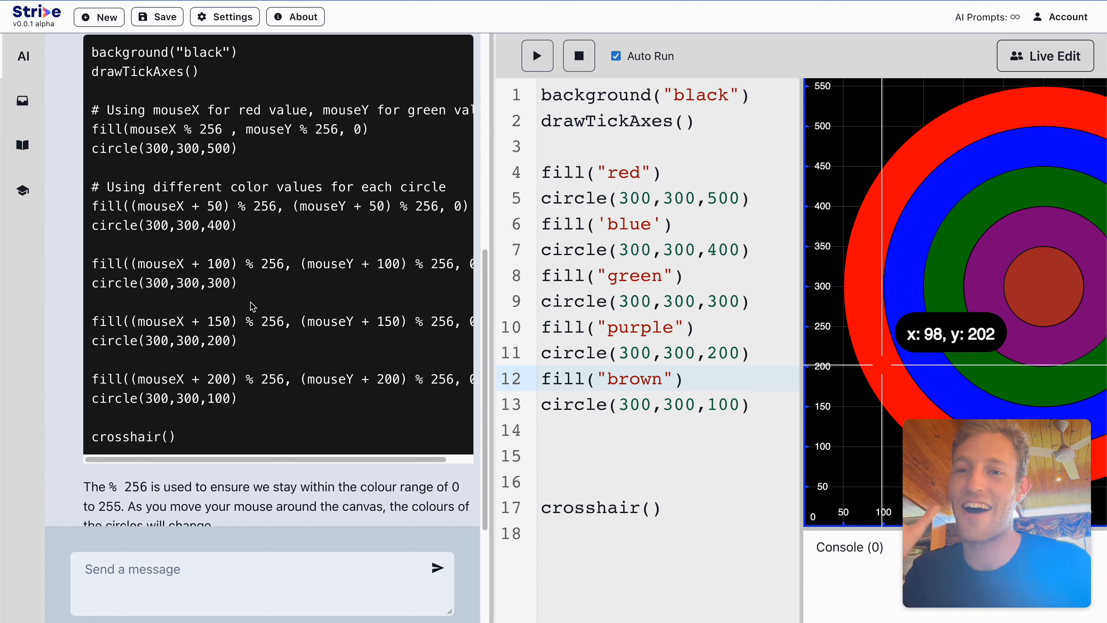
mouse_move(286, 395)
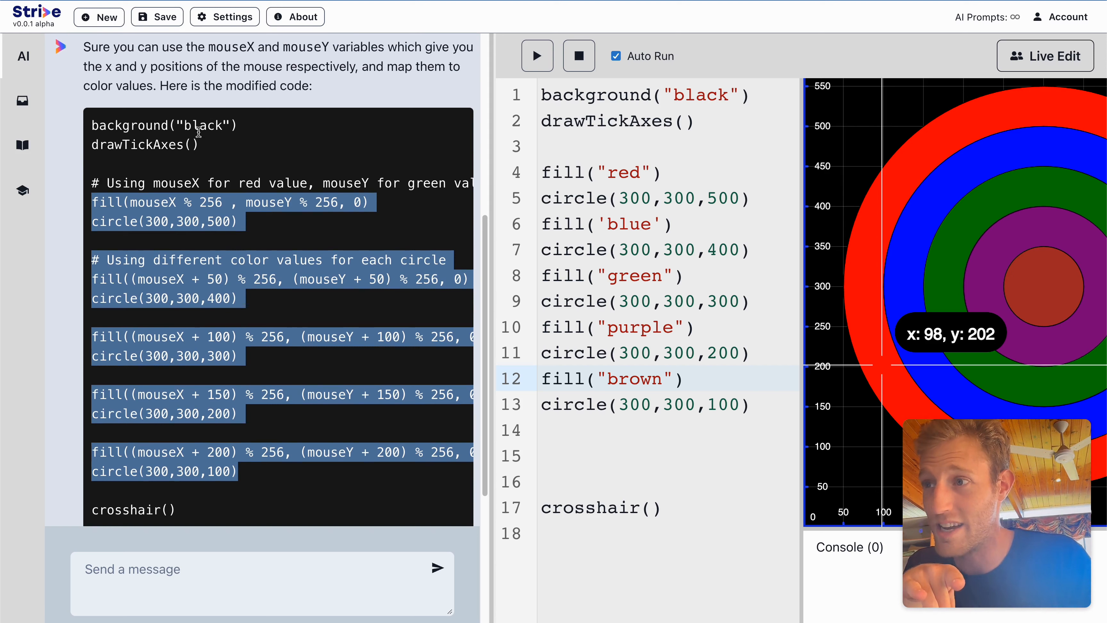
scroll("down", 3)
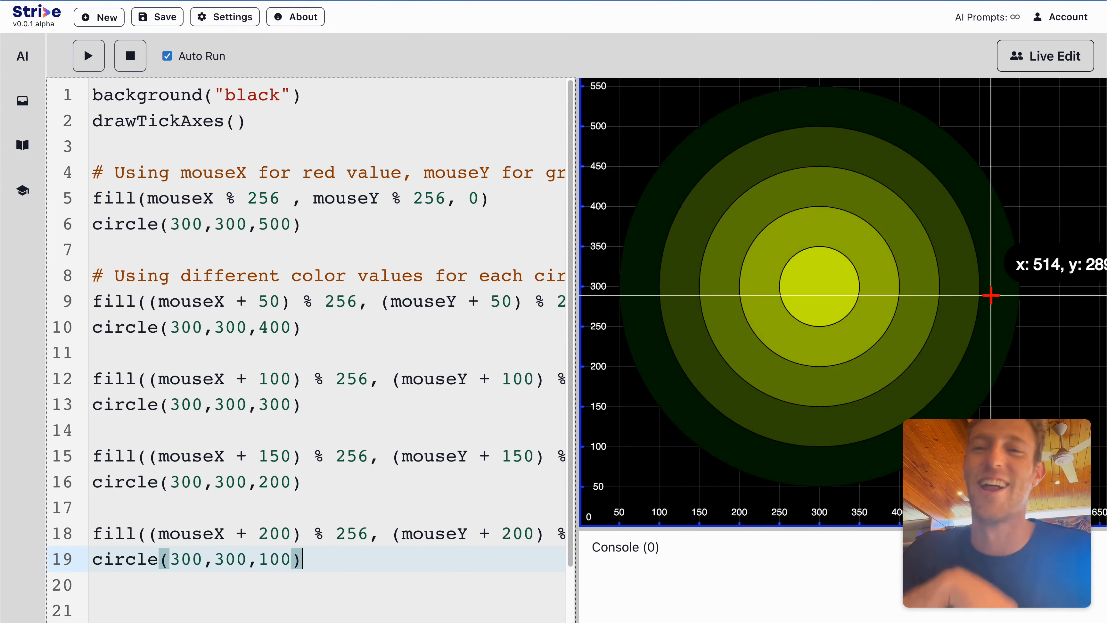
mouse_move(904, 317)
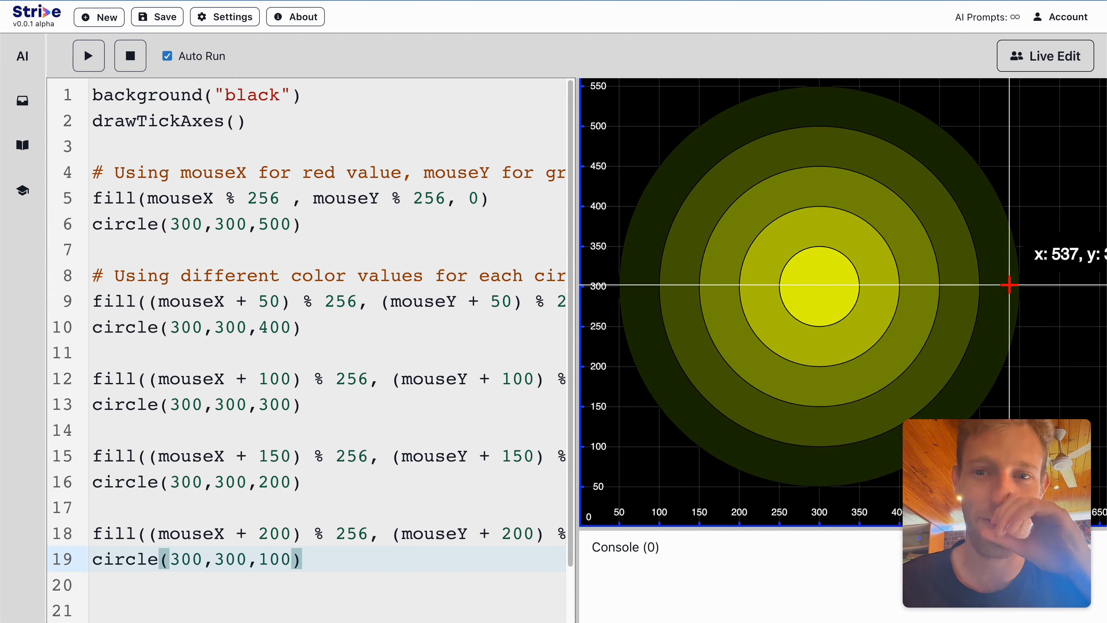
mouse_move(731, 292)
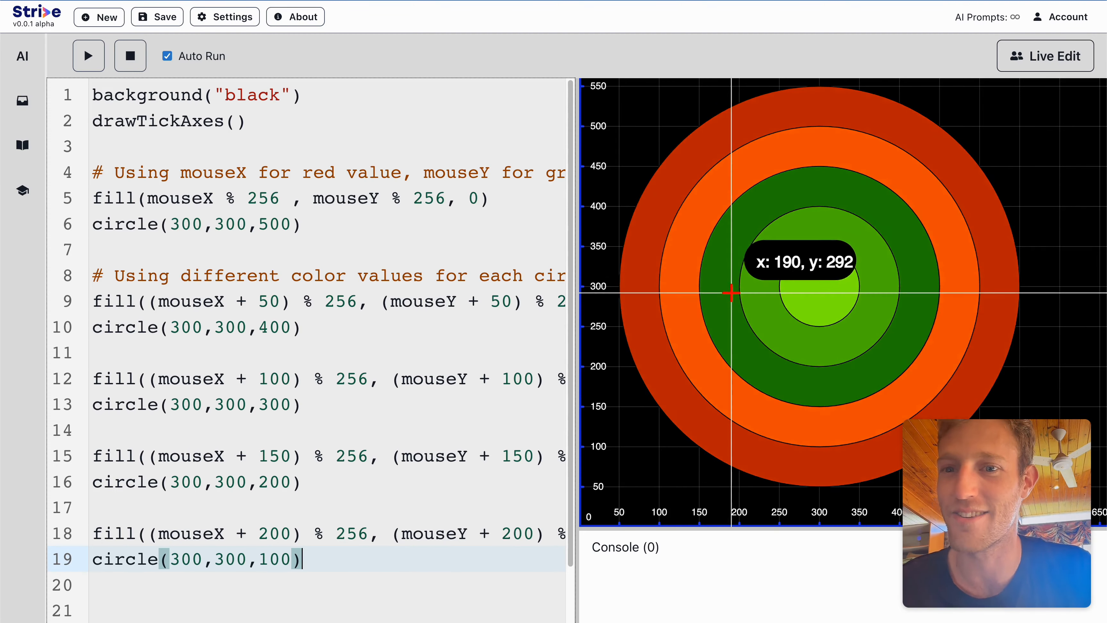
mouse_move(584, 166)
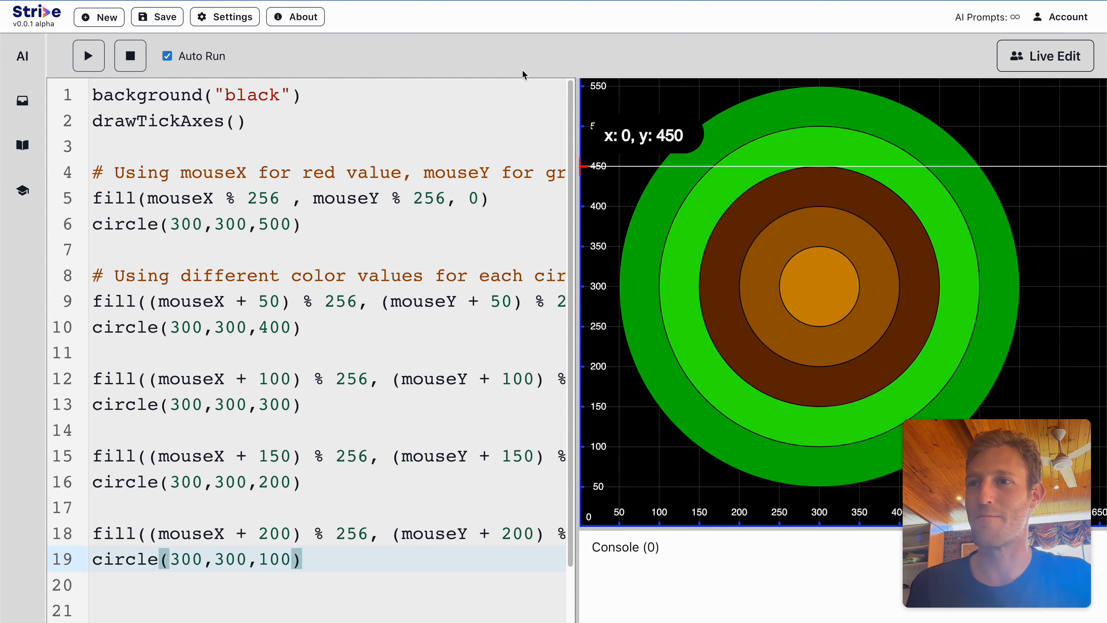